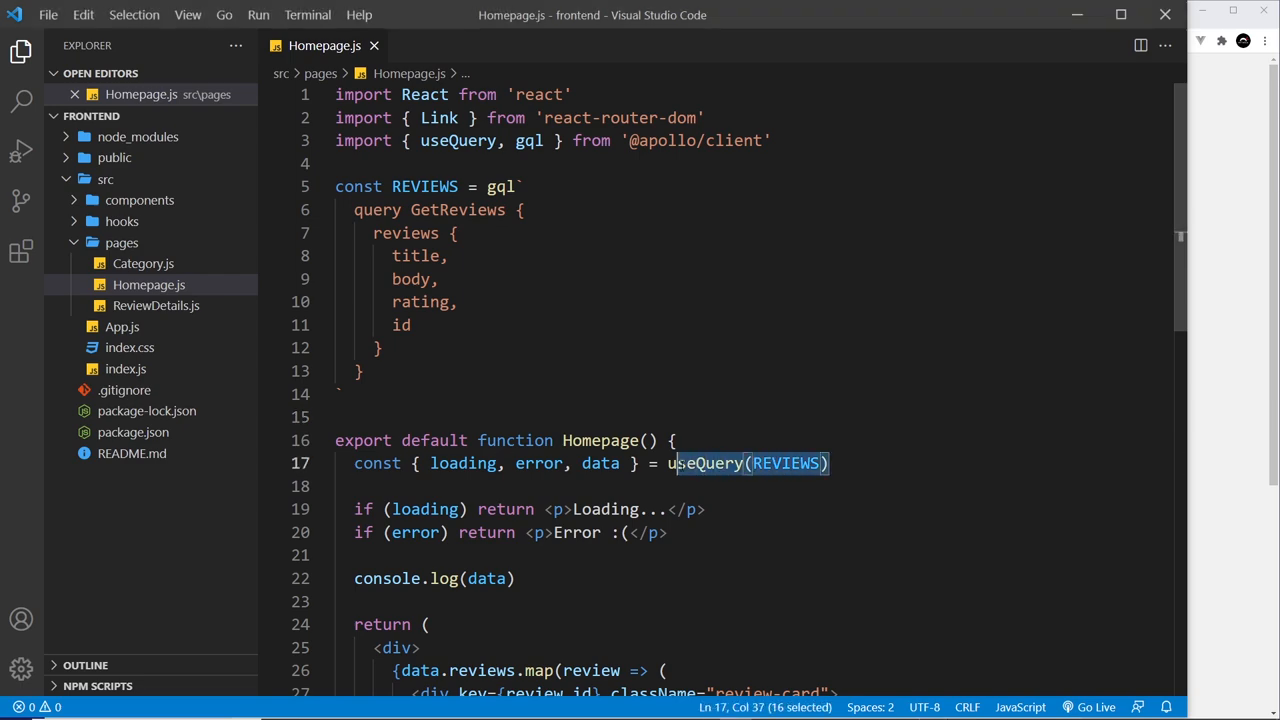
- Bring up ReviewDetails.js, still fetching the review with the old useFetch call
left_click(534, 394)
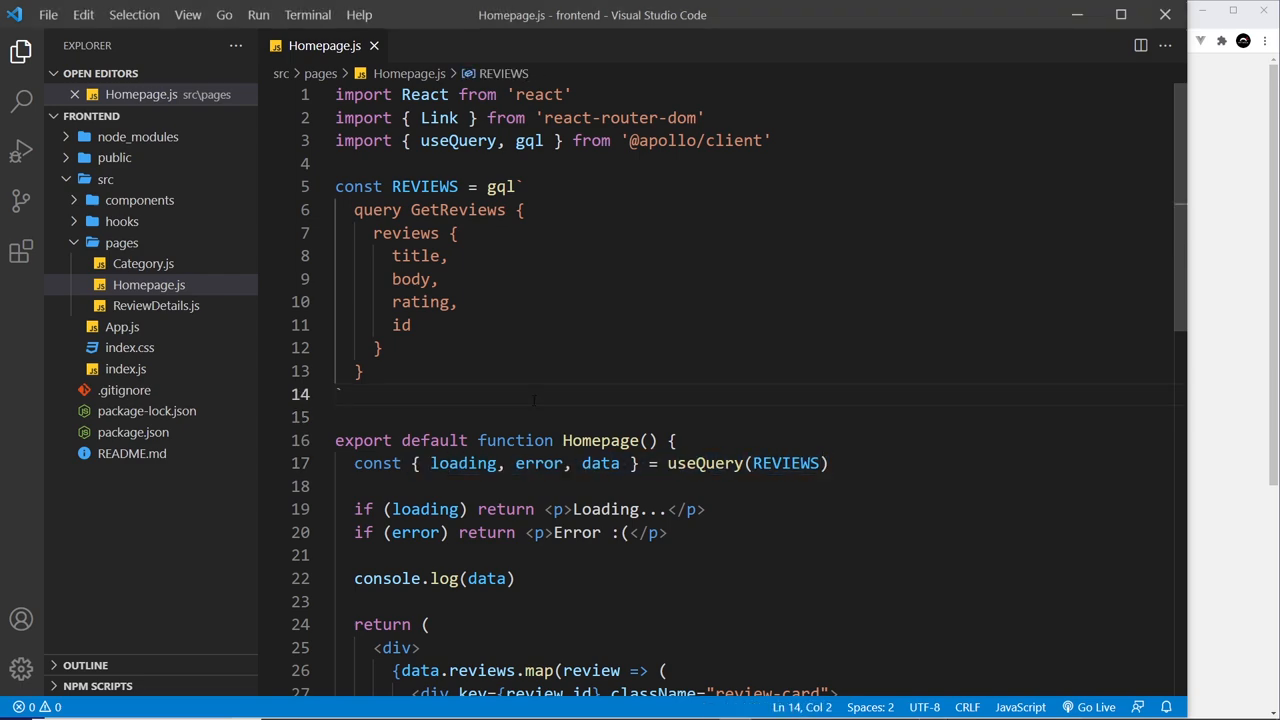
left_click(156, 324)
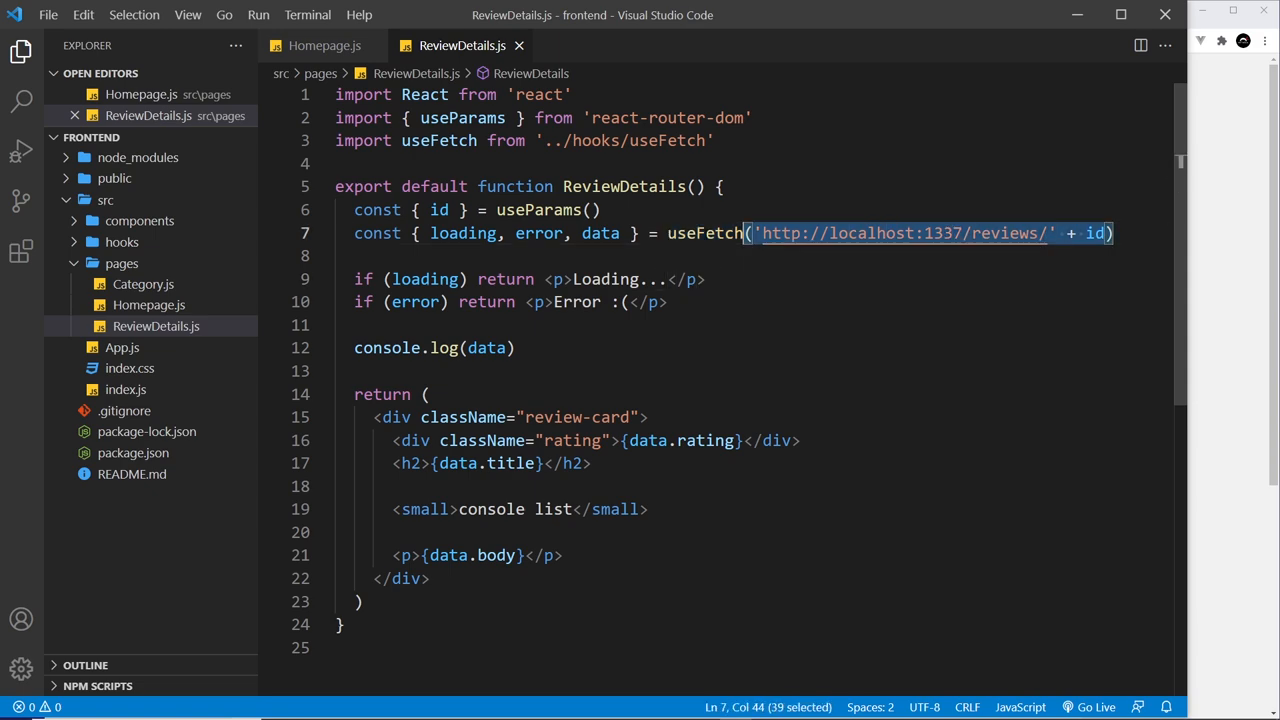
key("Delete")
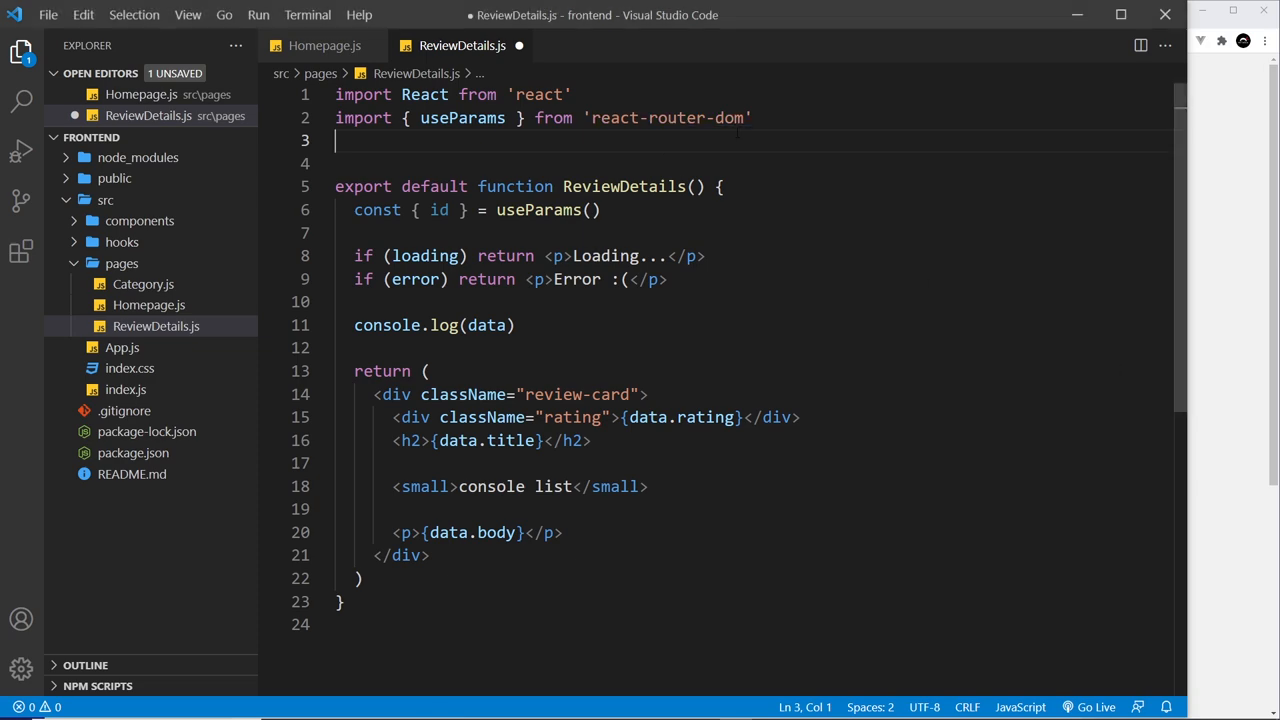
type("import { useQuery, gql } from '@apollo/client'")
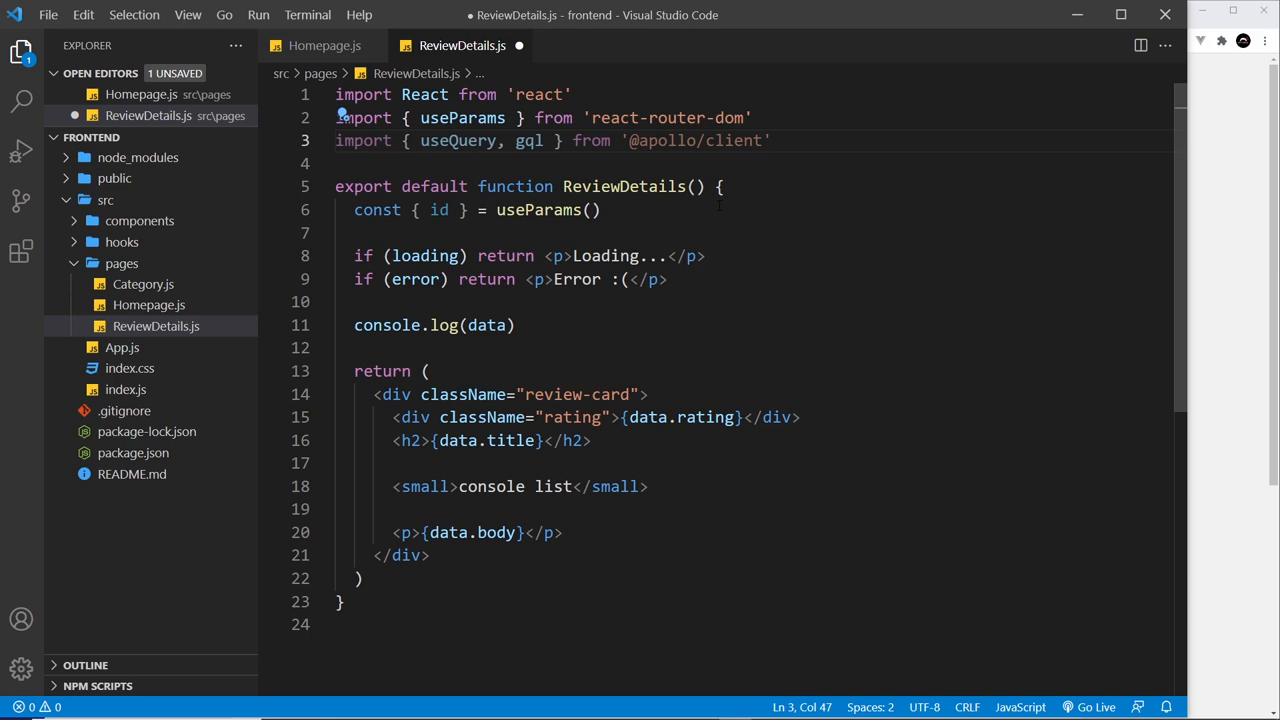
double_click(440, 210)
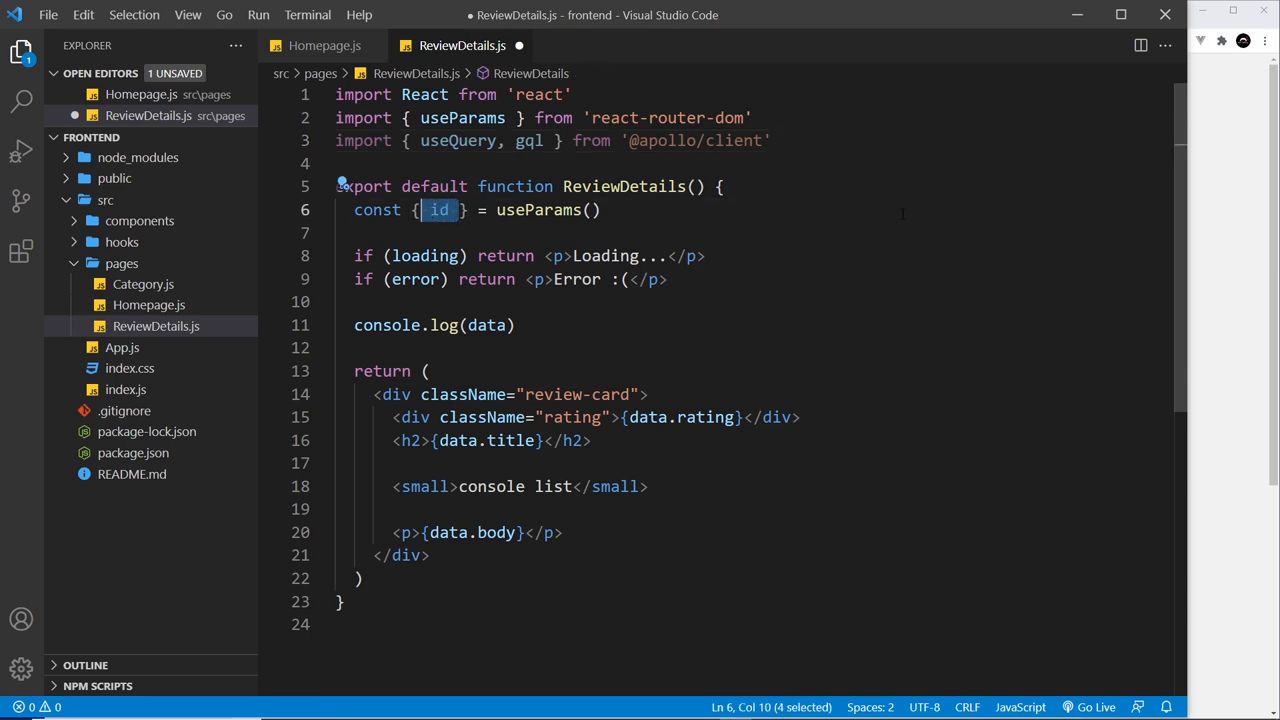
left_click(772, 140)
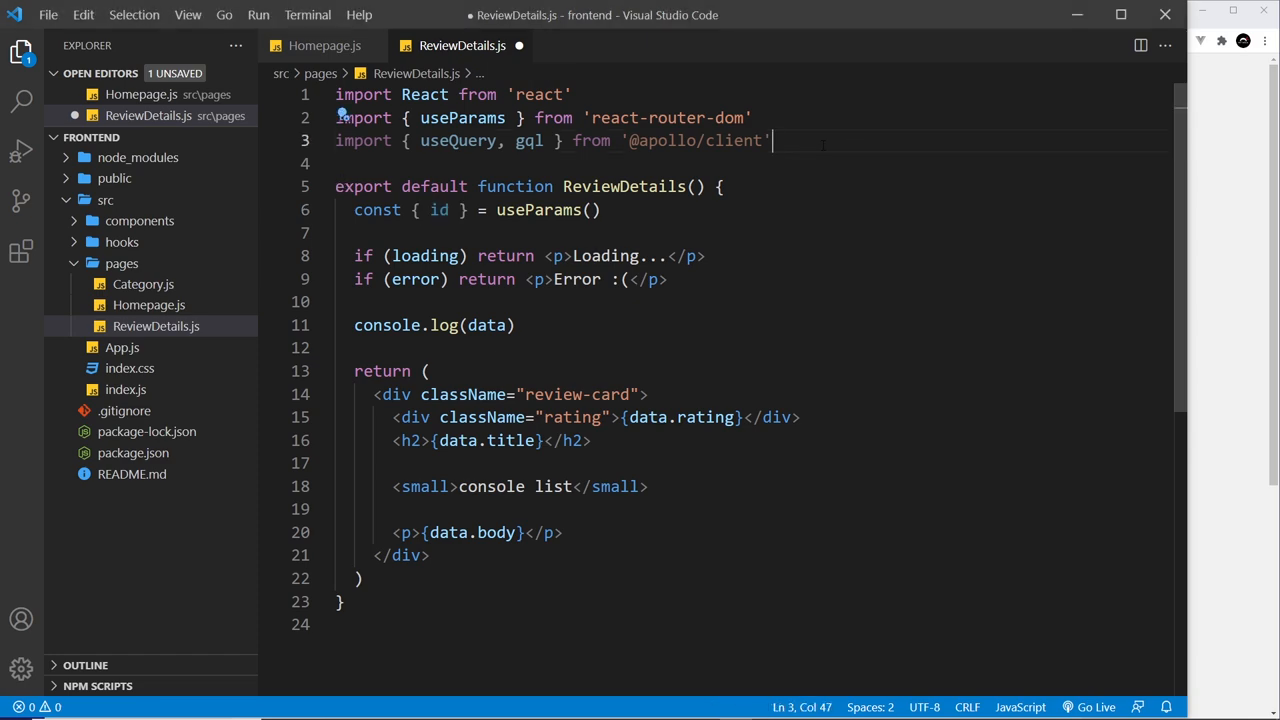
- Start a REVIEW gql constant declaring query GetReview with a reviews block
type("co")
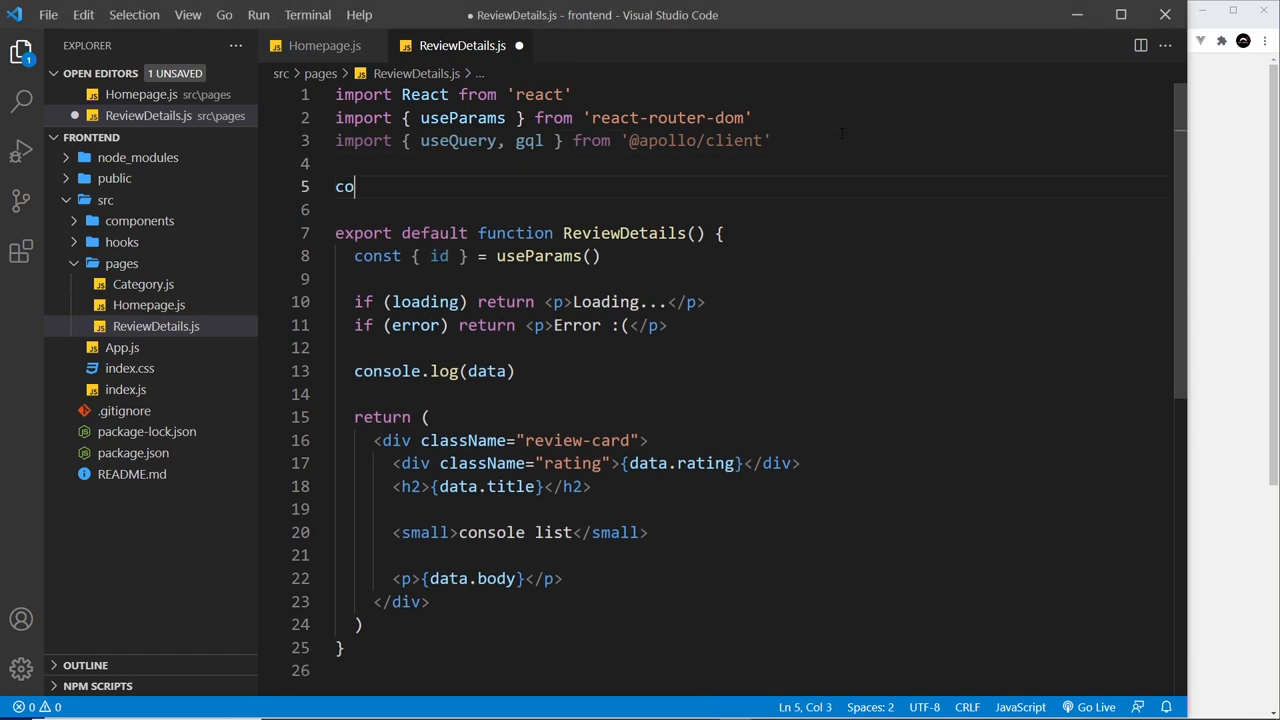
type("nst REVIEW")
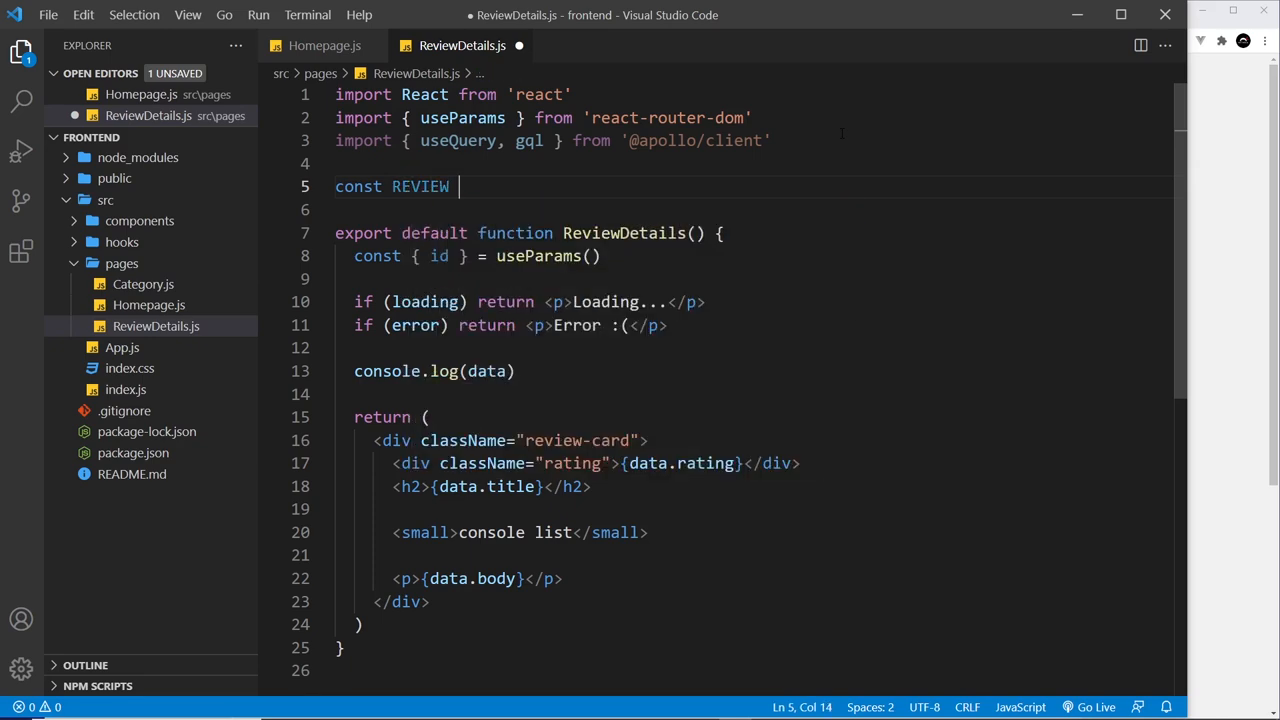
type("=")
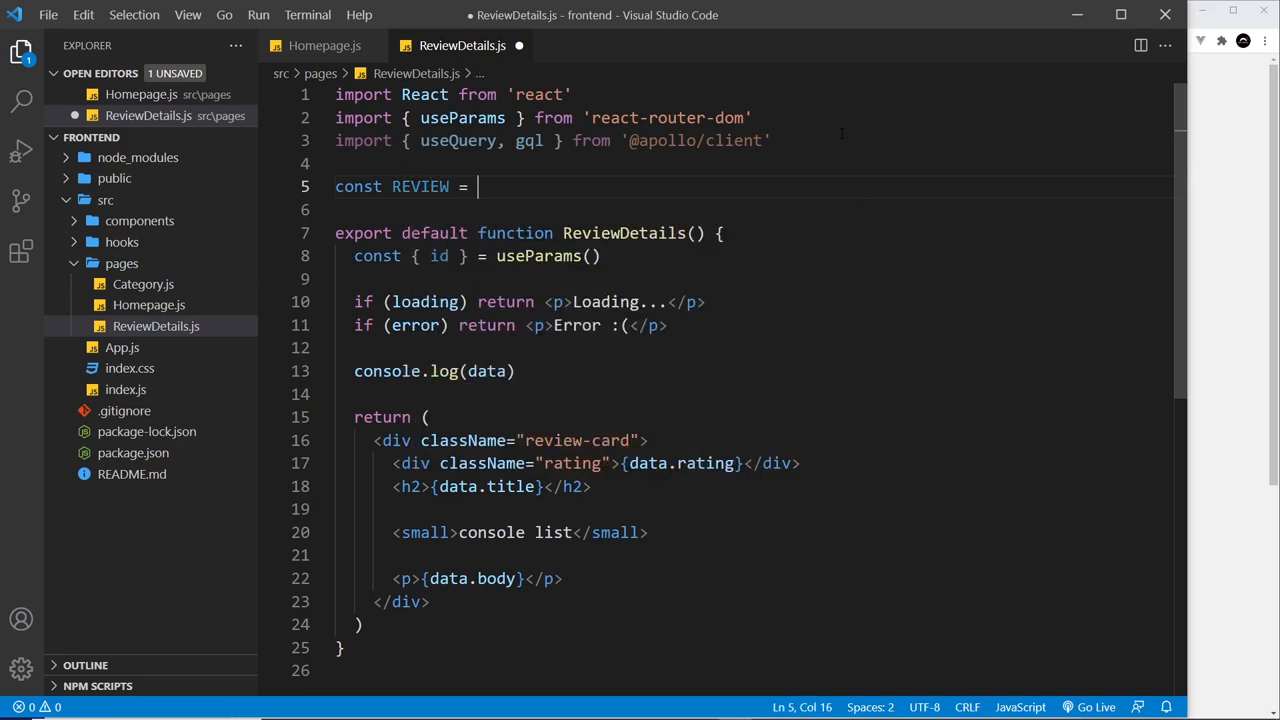
type("gql`")
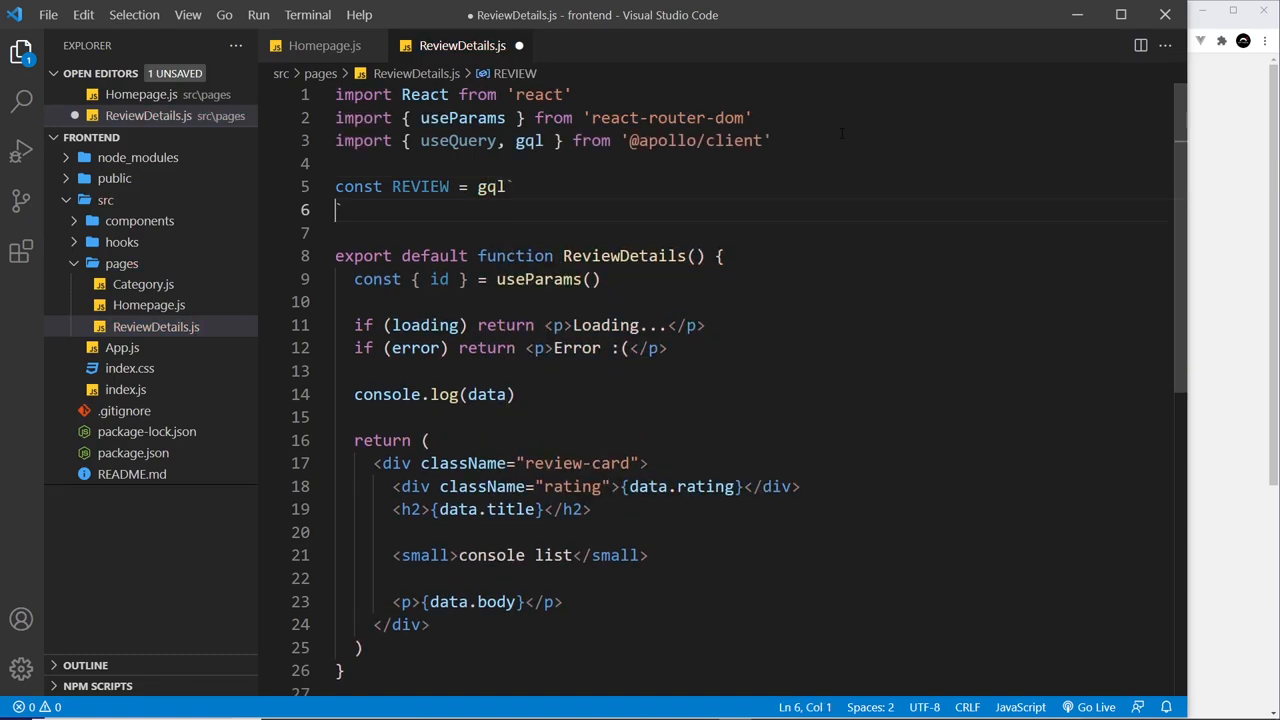
type("q")
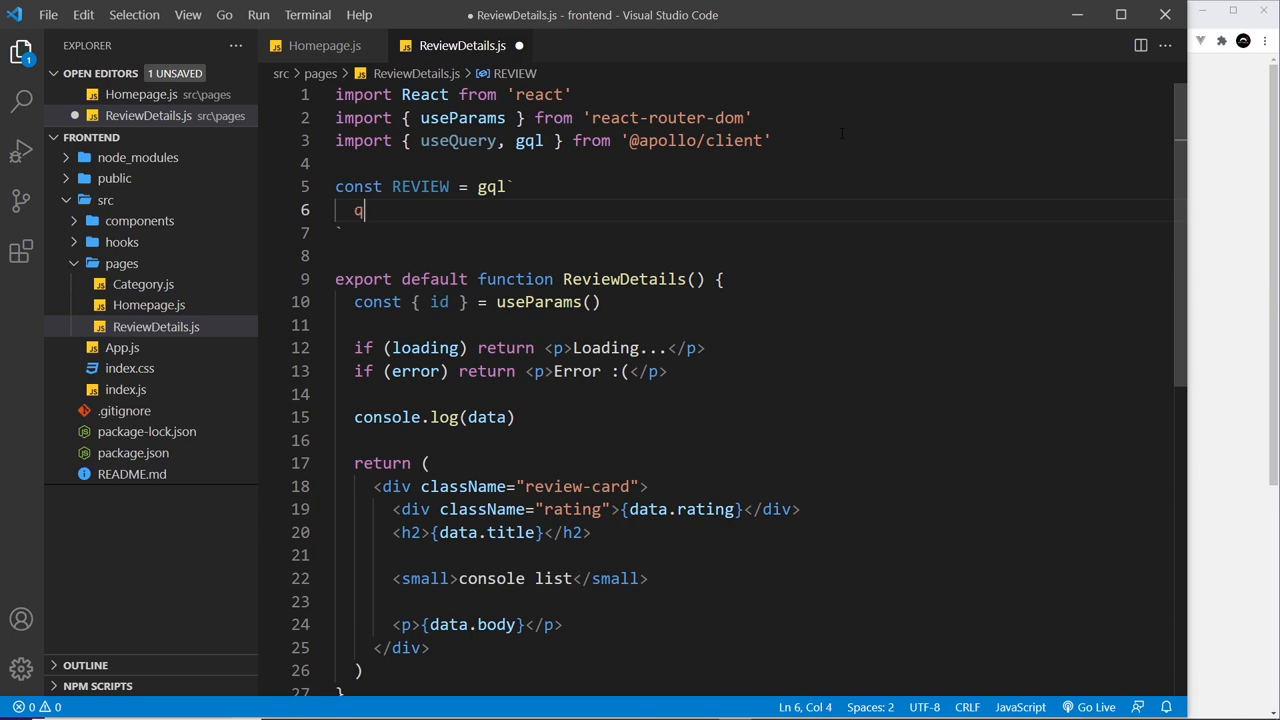
type("uery Ge")
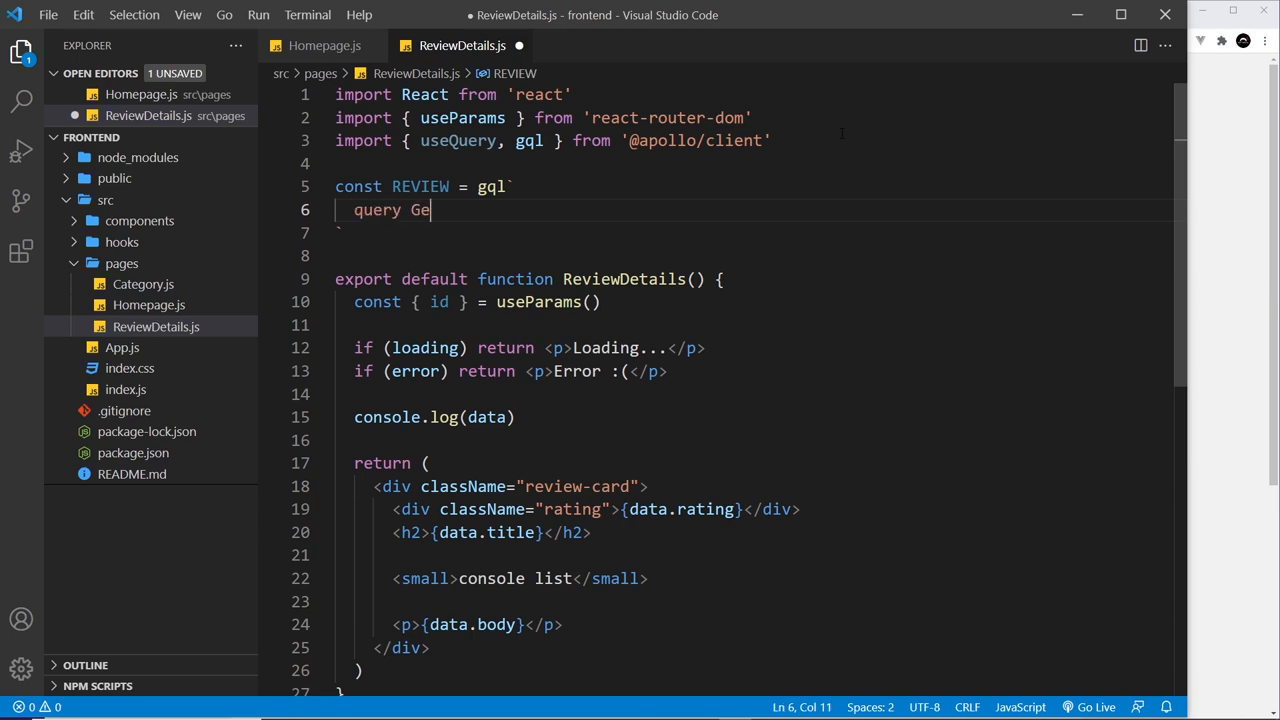
type("tReview")
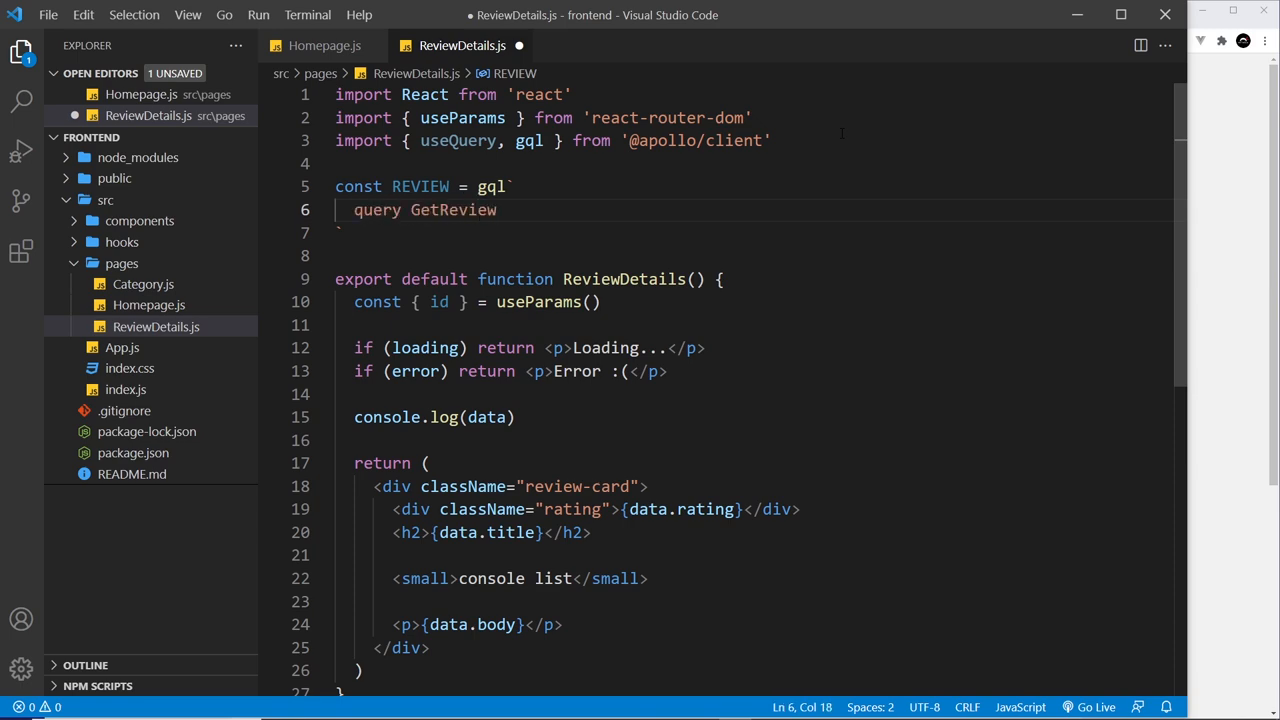
type("{")
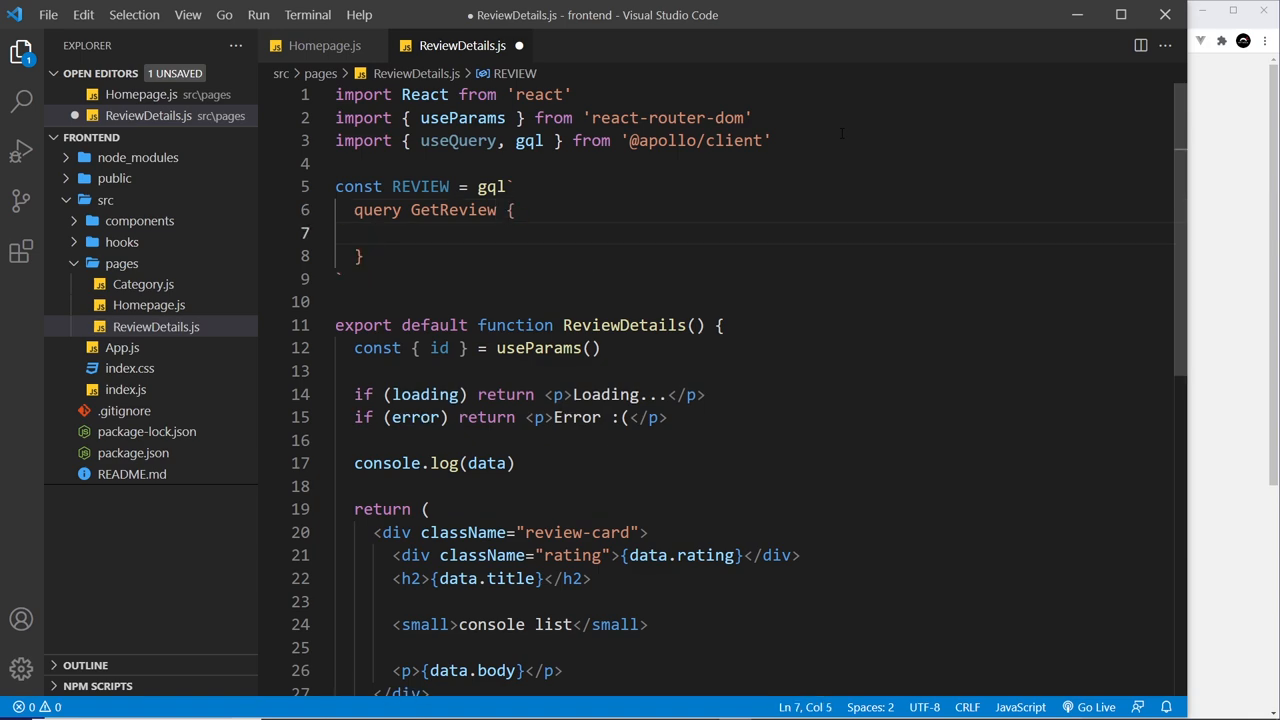
type("revi")
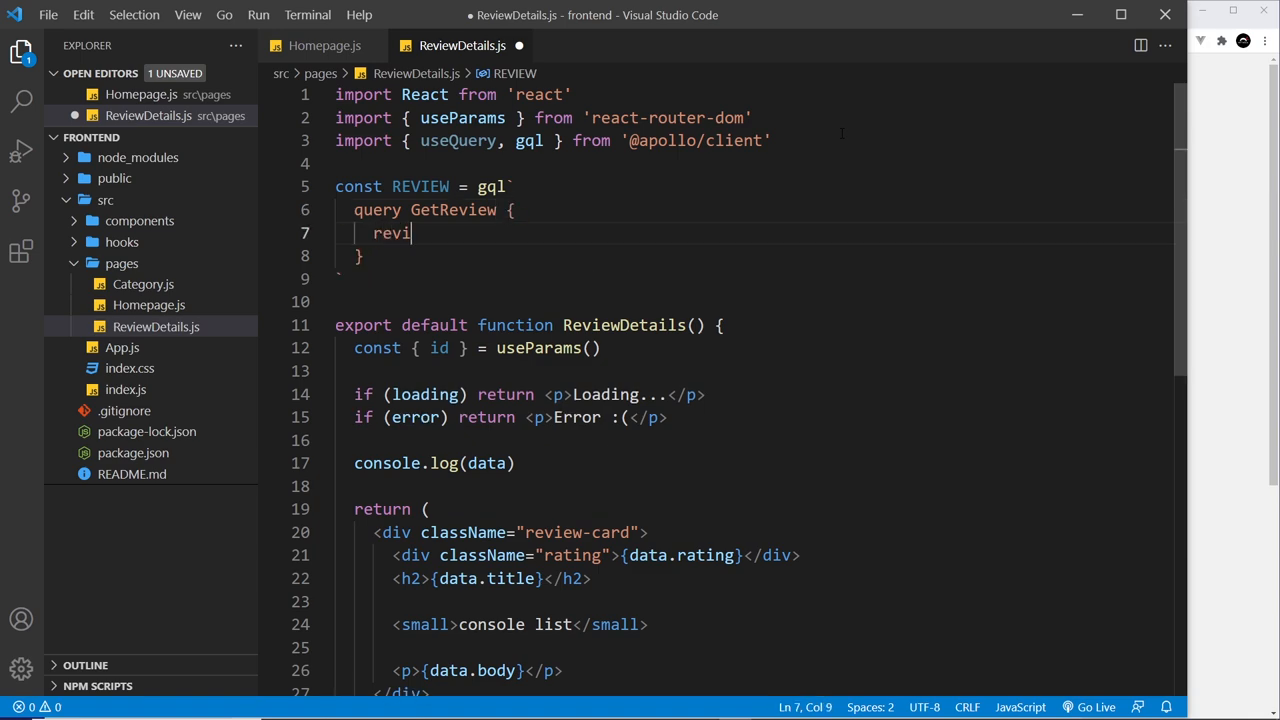
type("ews")
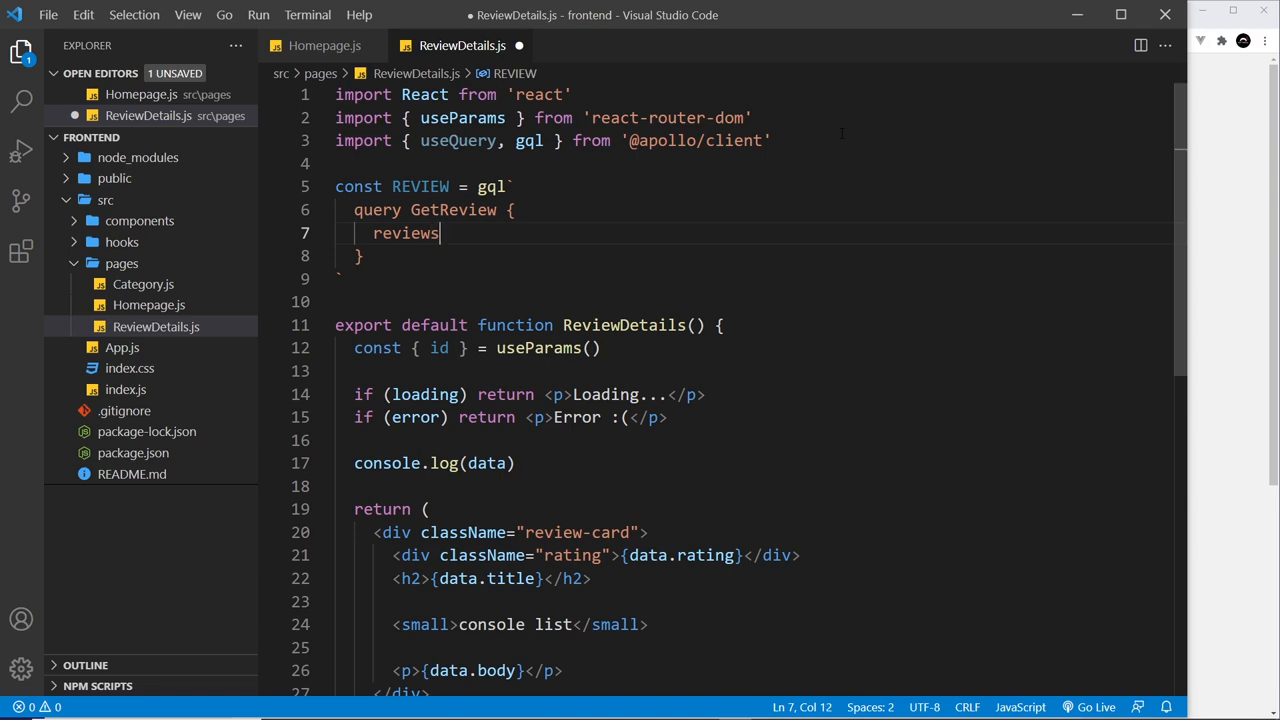
- After checking Homepage's query, make it a single review requesting title, body, rating, id
left_click(324, 44)
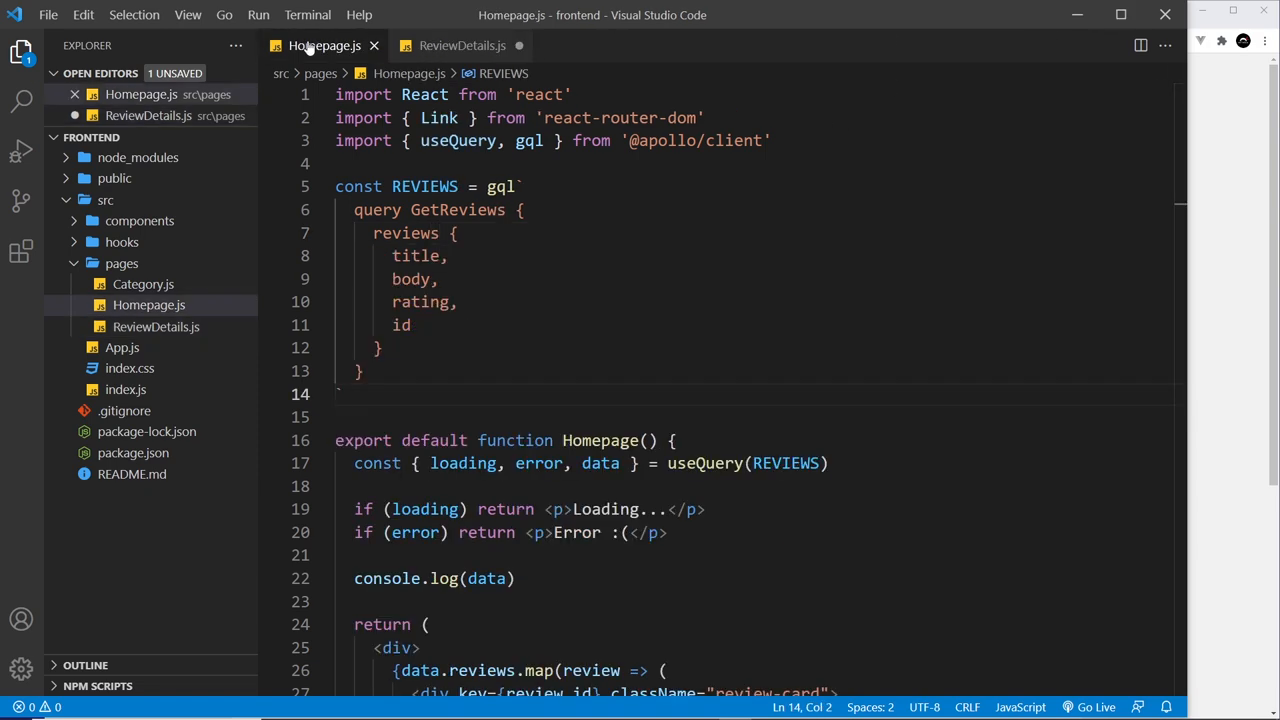
left_click(460, 44)
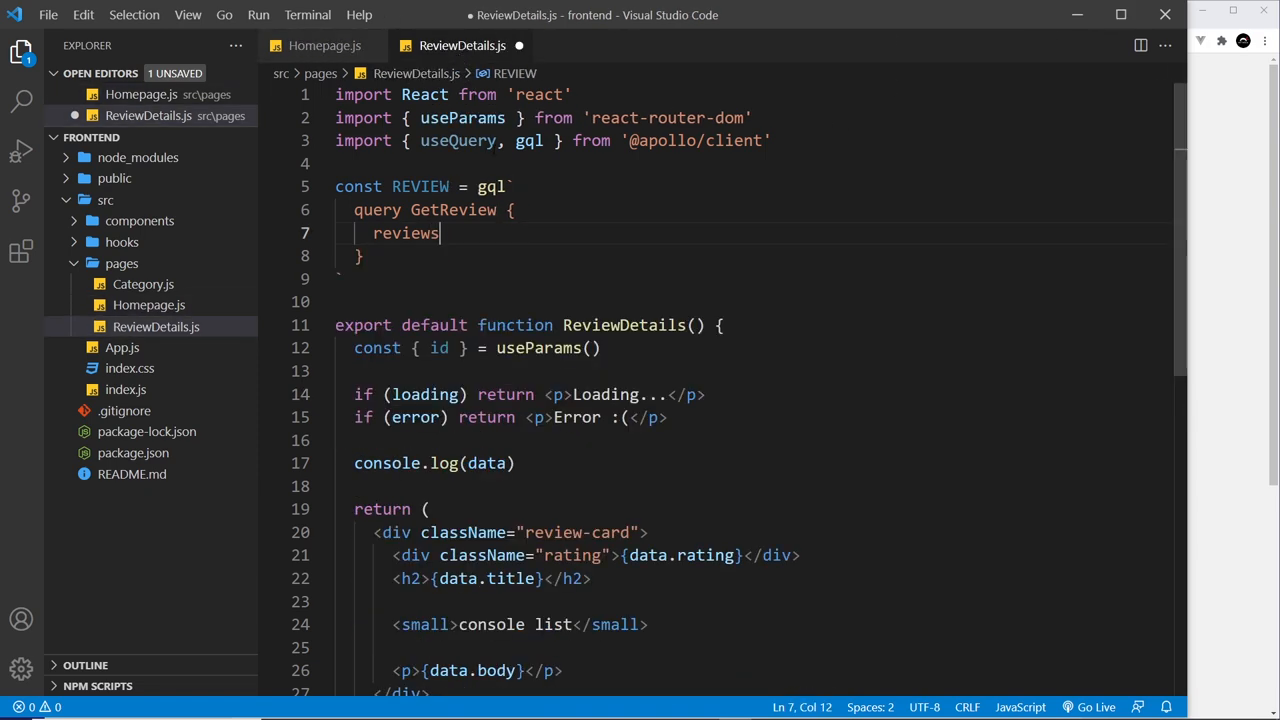
key("Backspace")
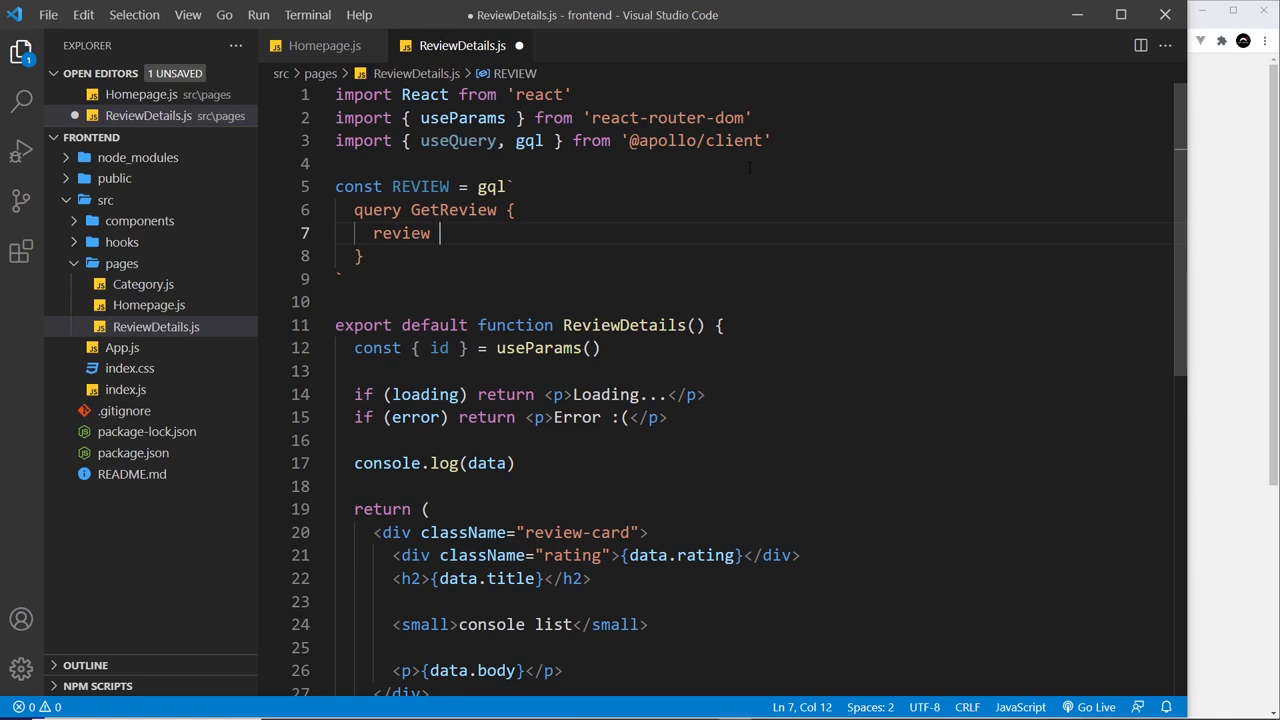
type("{")
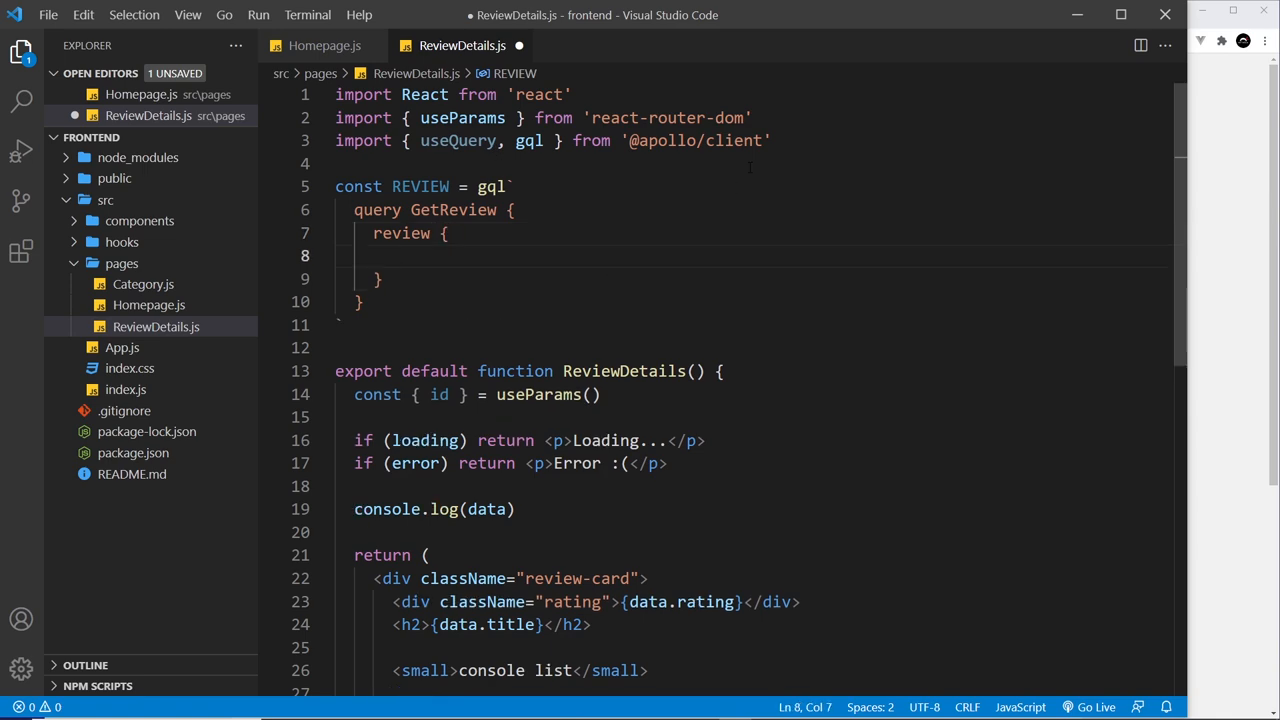
type("title,")
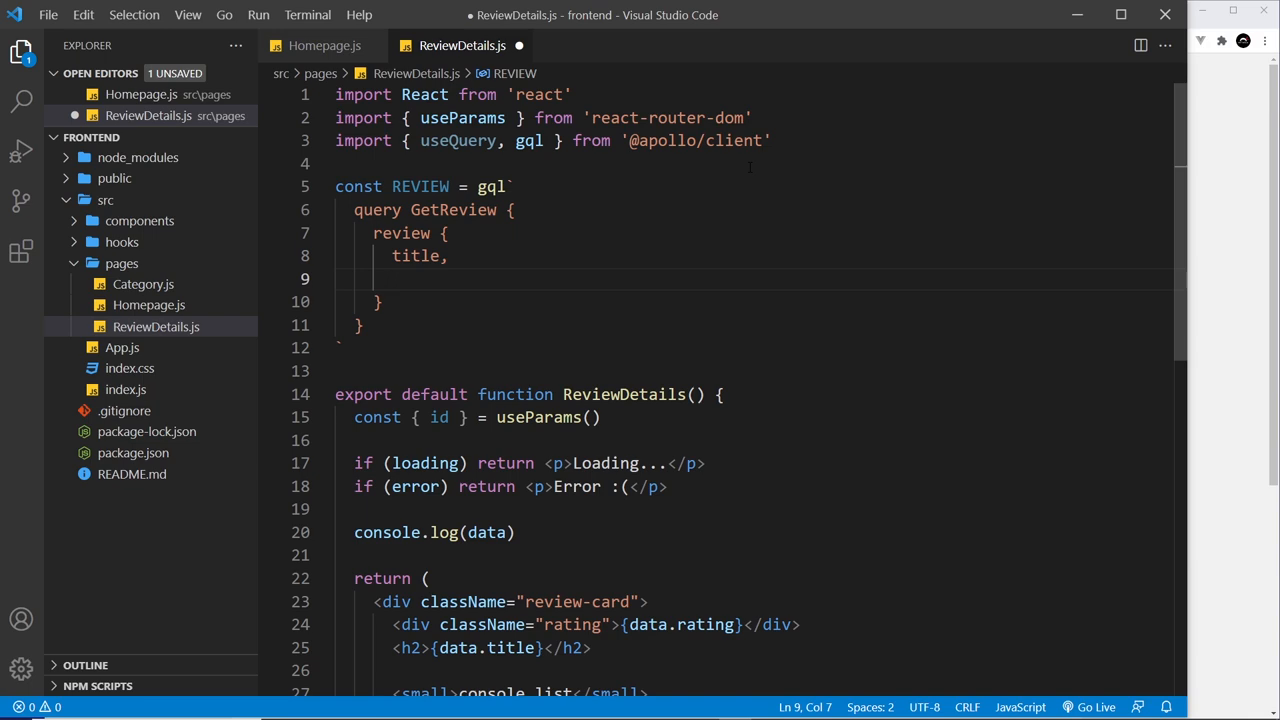
type("body,")
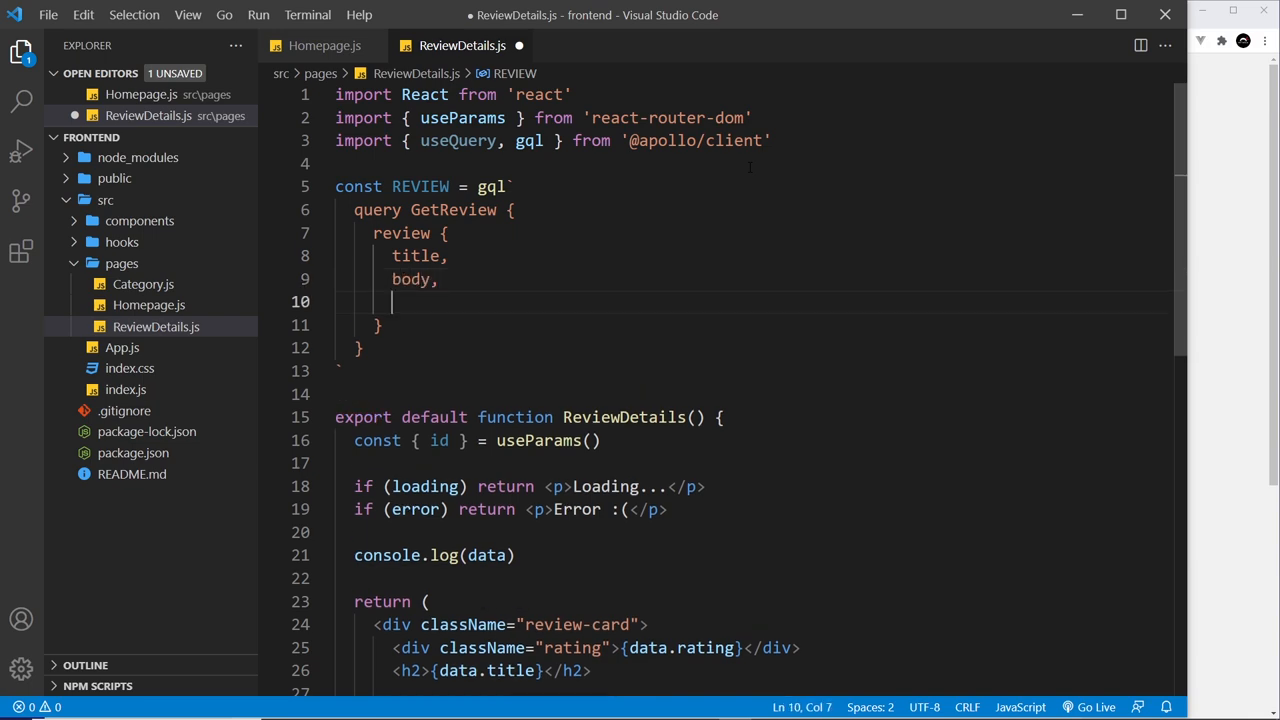
type("rating,")
type("id")
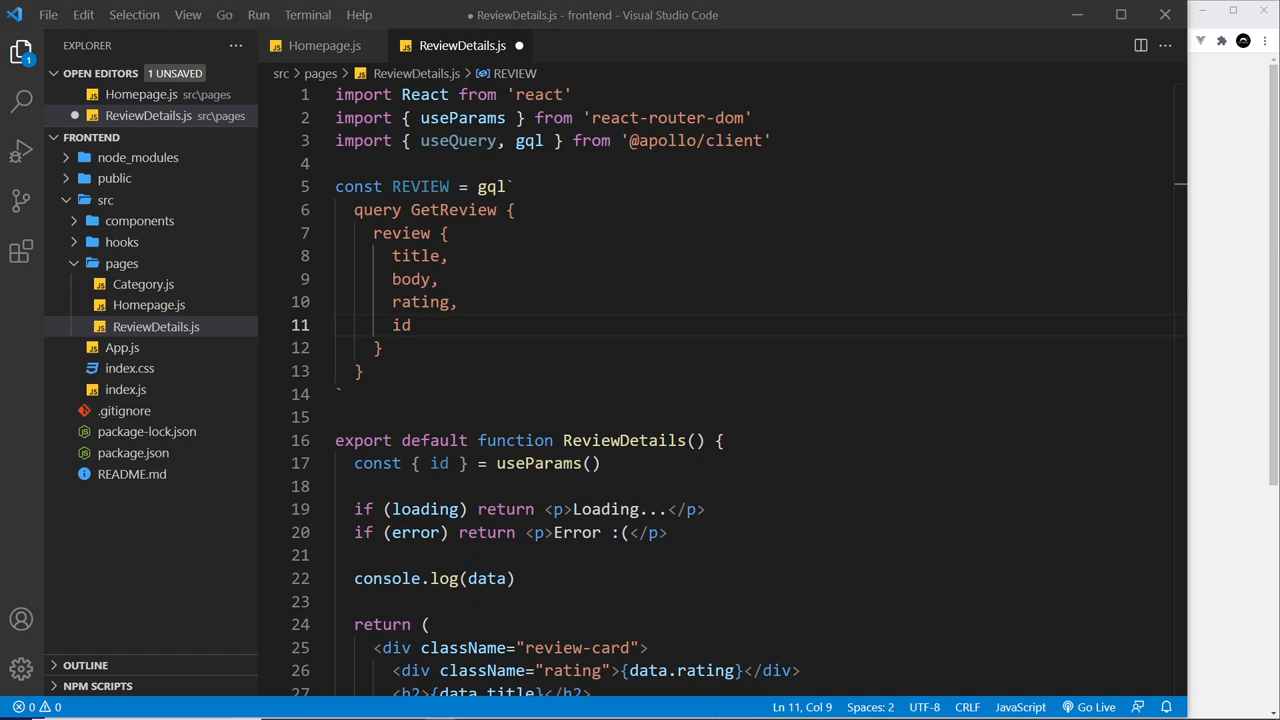
- Destructure loading, error and data from useQuery(REVIEW) below useParams
left_click(590, 464)
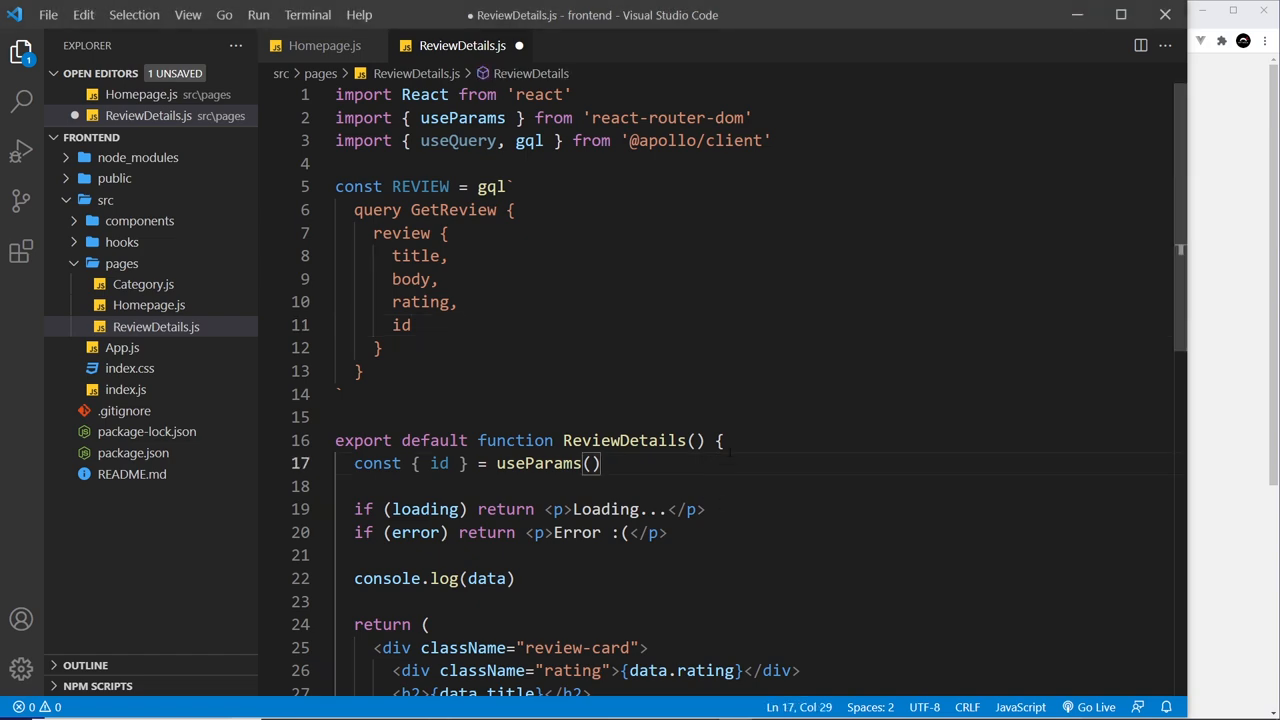
type("const { loading, error, data }")
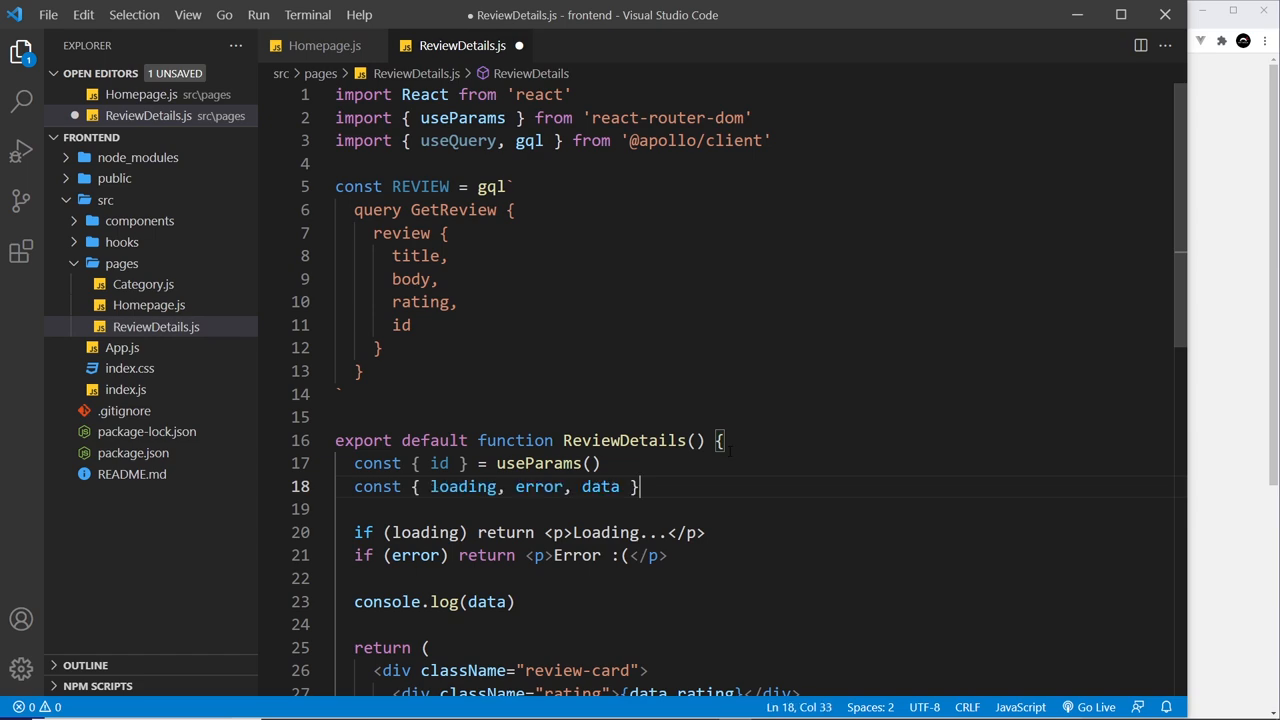
type("=")
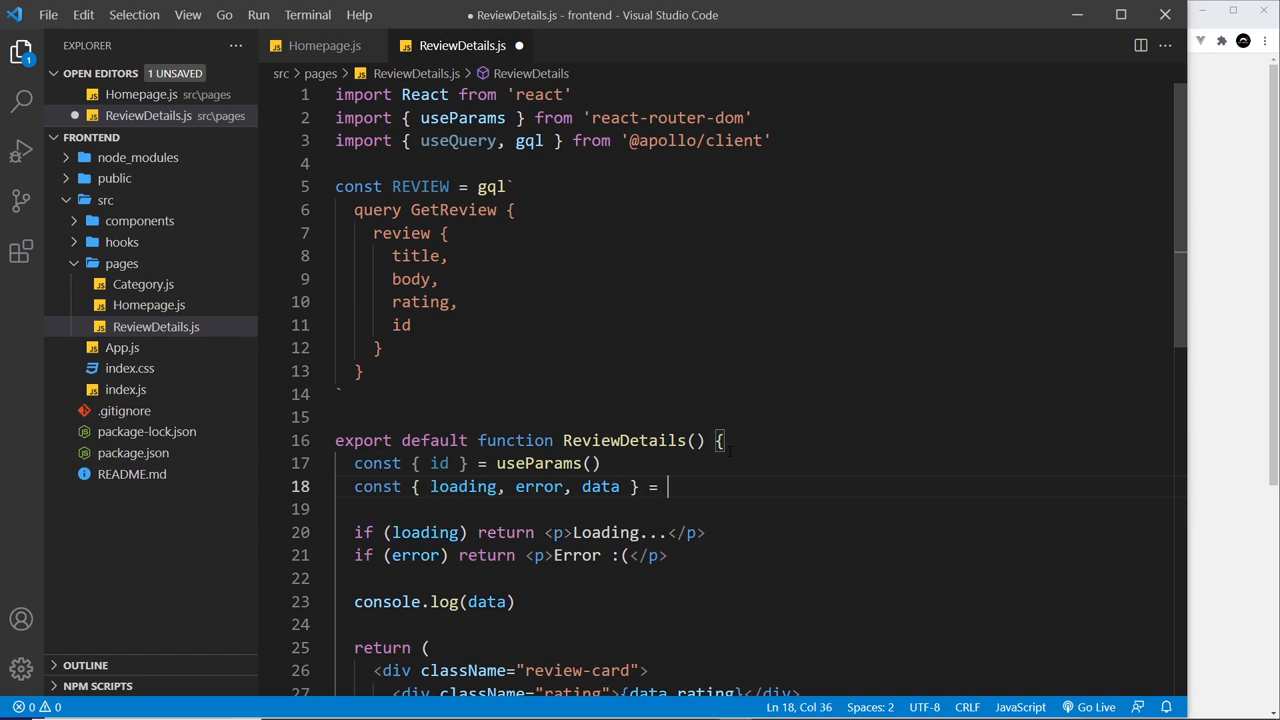
type("useQuery(")
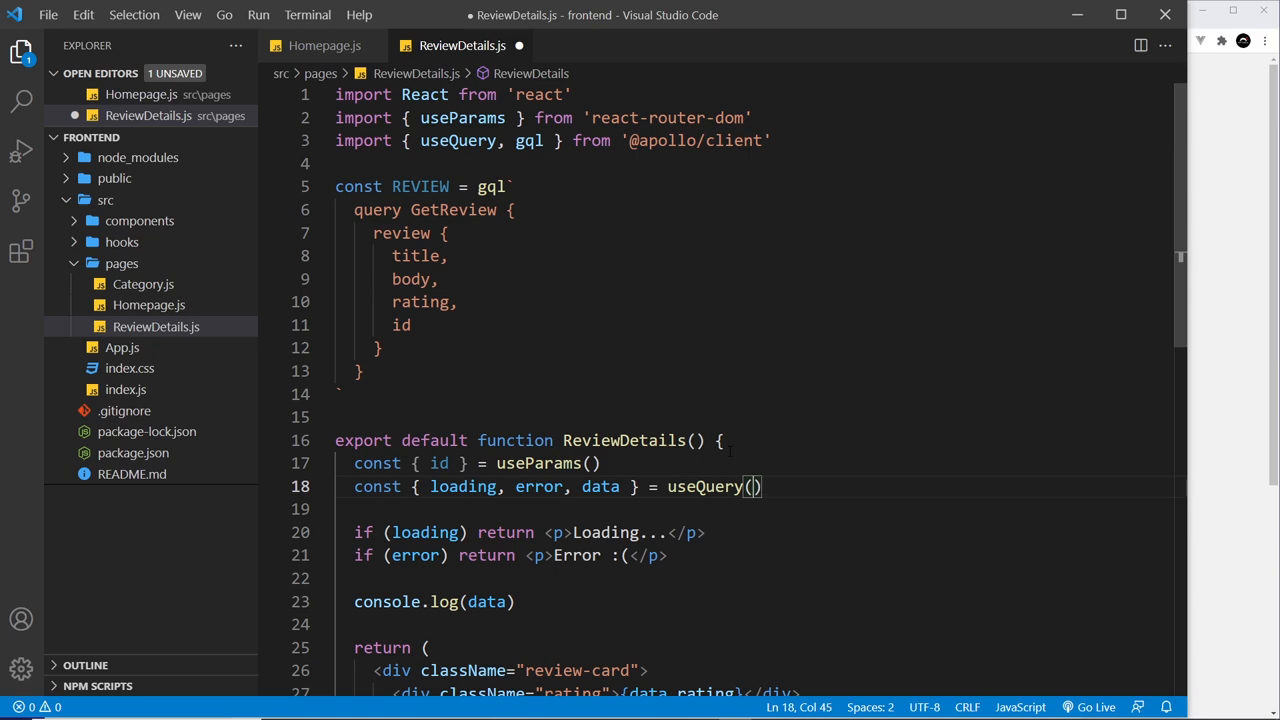
type("REVIEW")
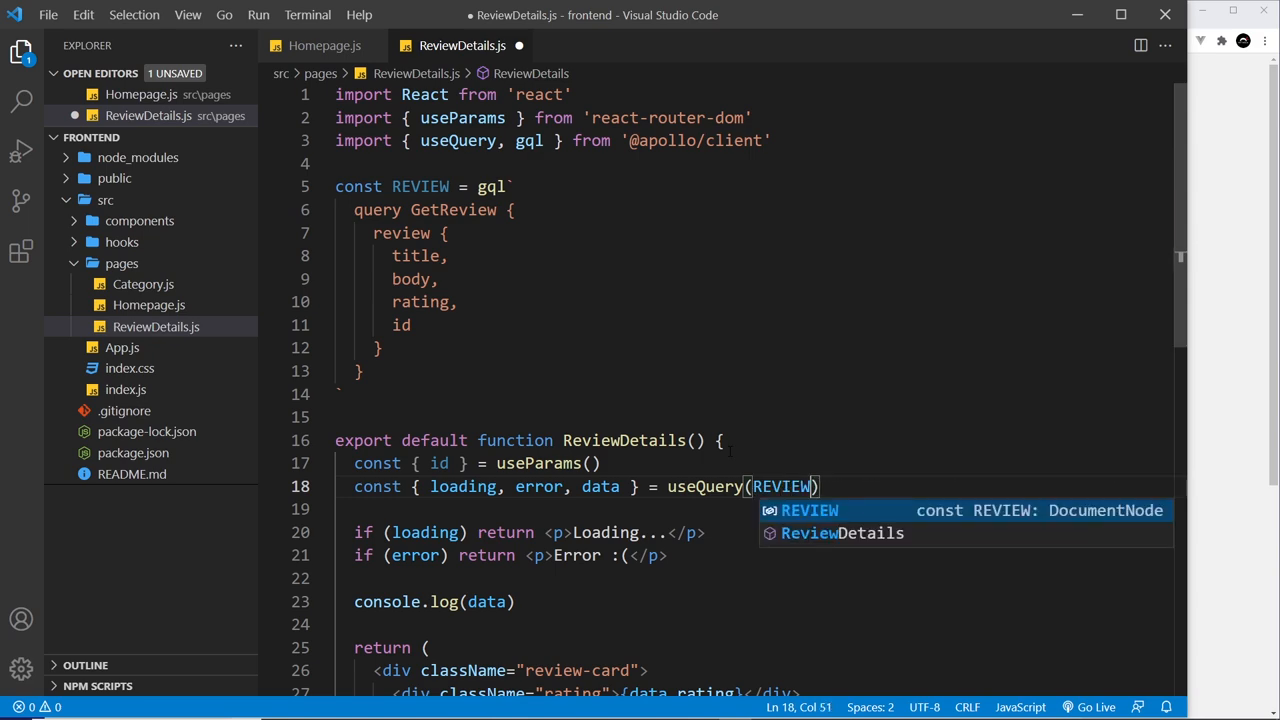
mouse_move(710, 356)
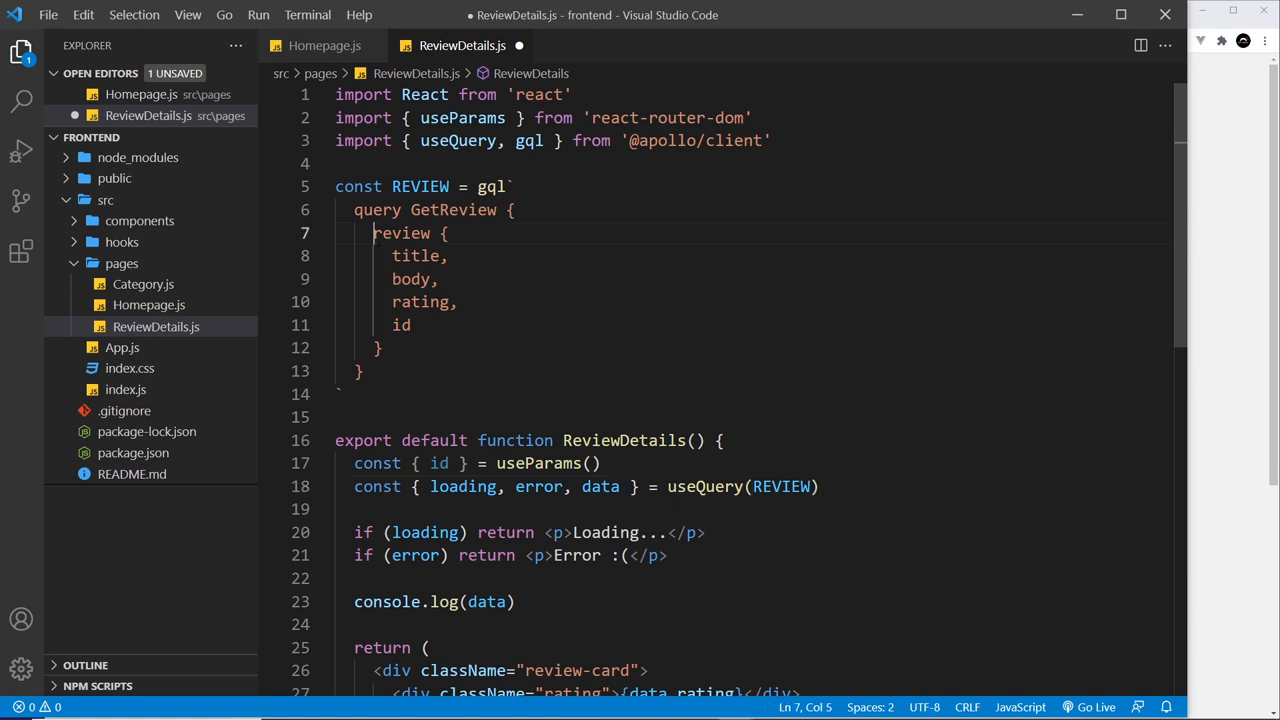
double_click(400, 232)
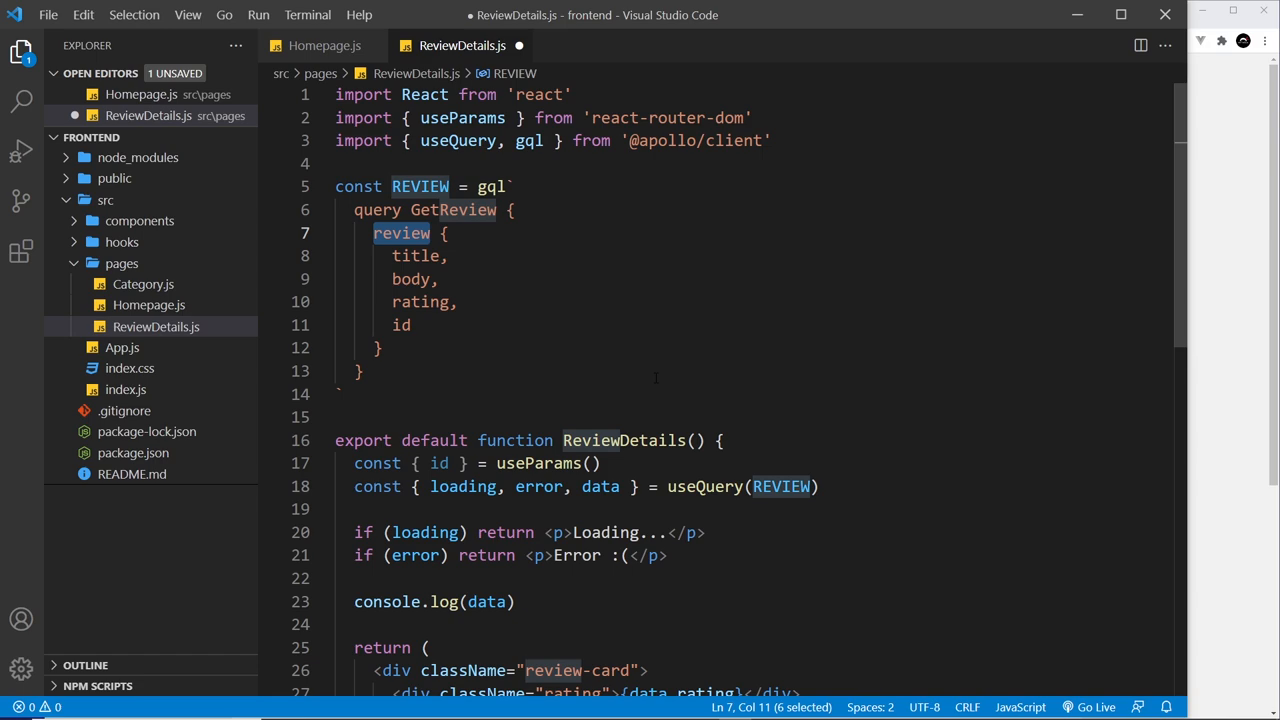
- Add a variables option to useQuery passing the route id as { id: id }
left_click(360, 510)
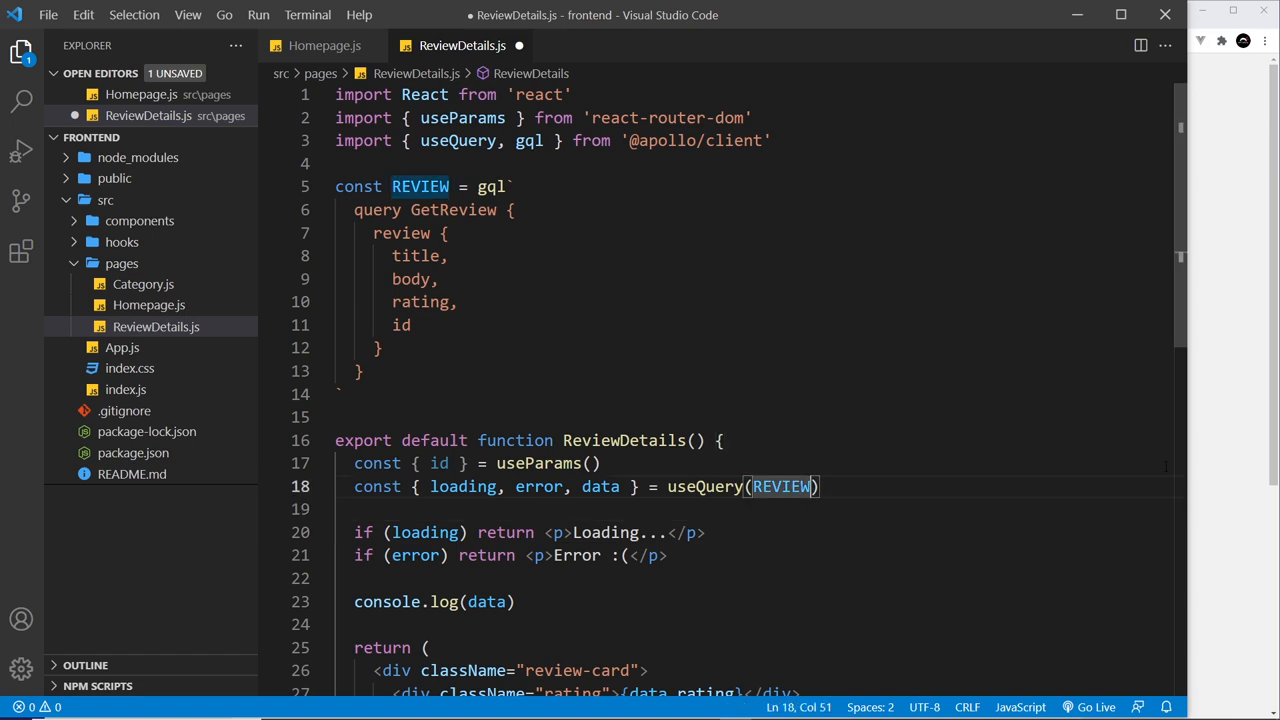
type(", {")
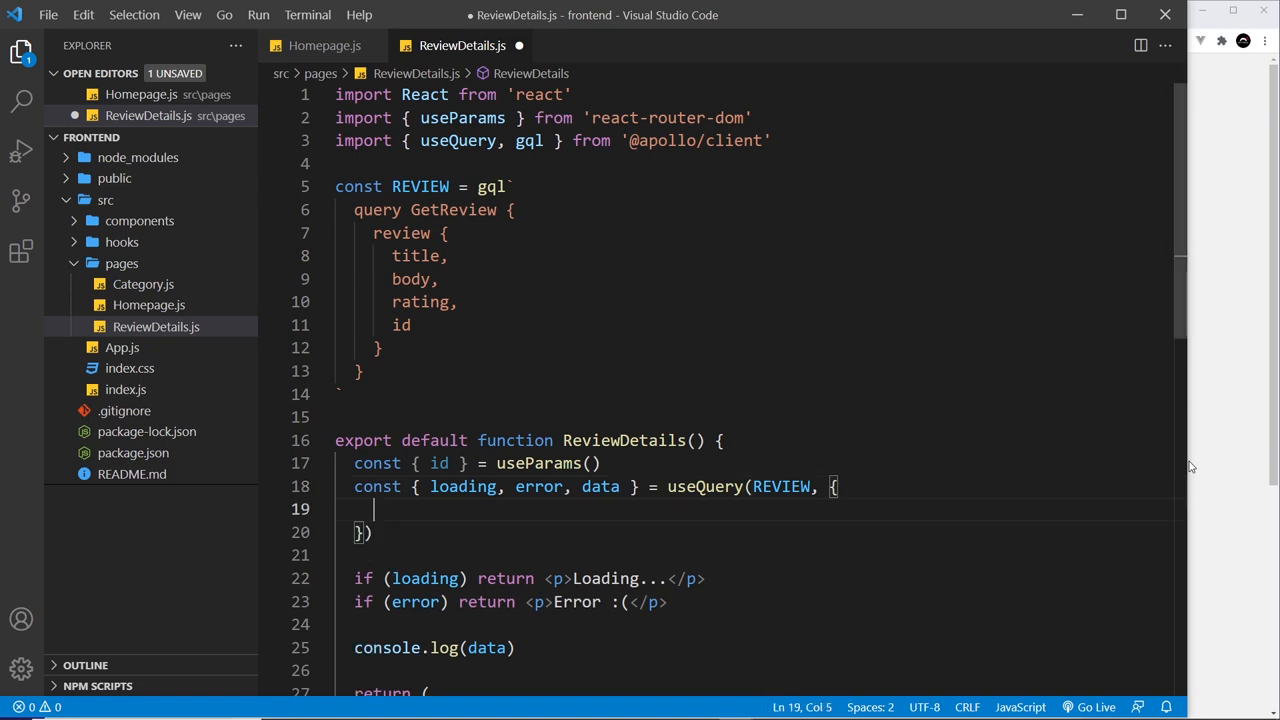
type("VARI")
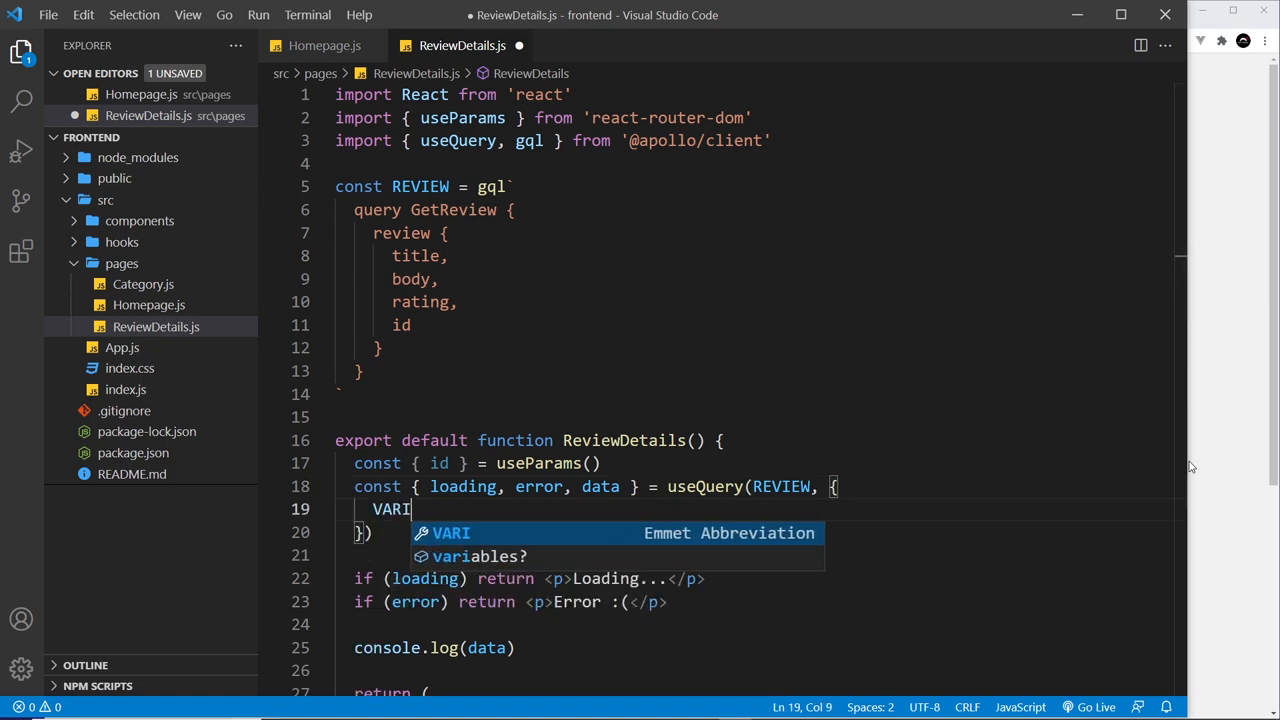
key("BackSpace")
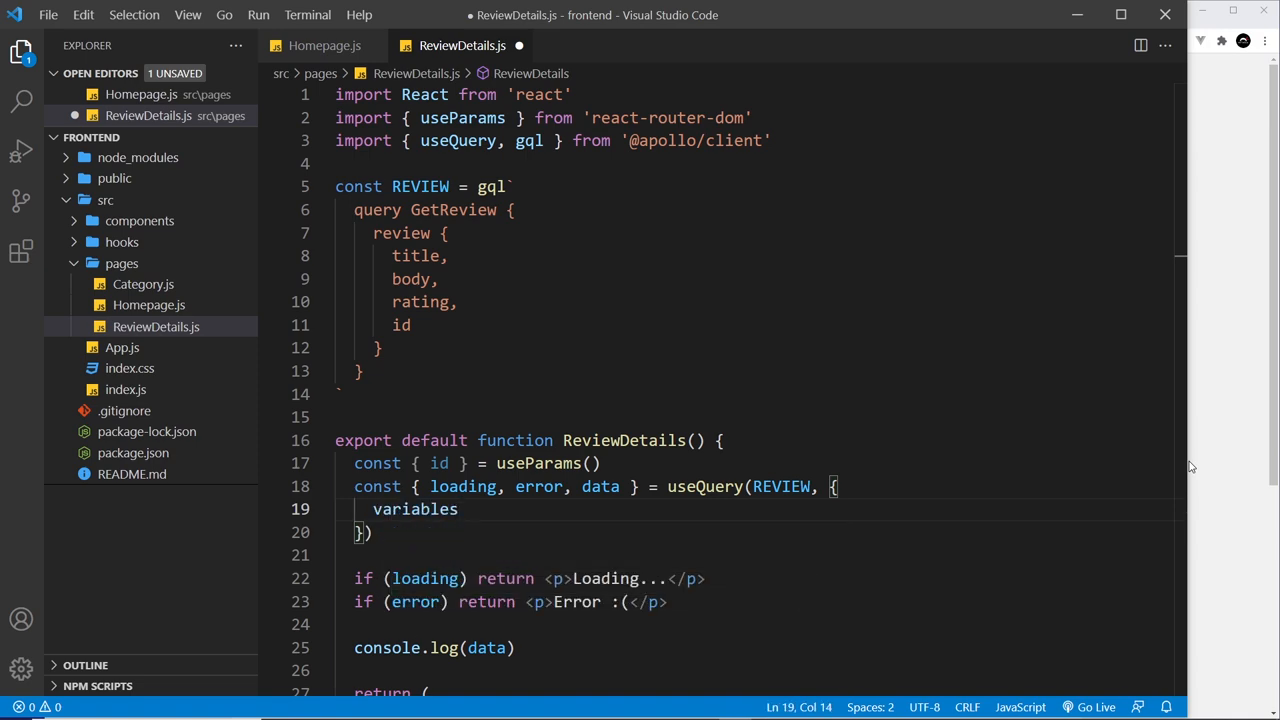
type(": {}")
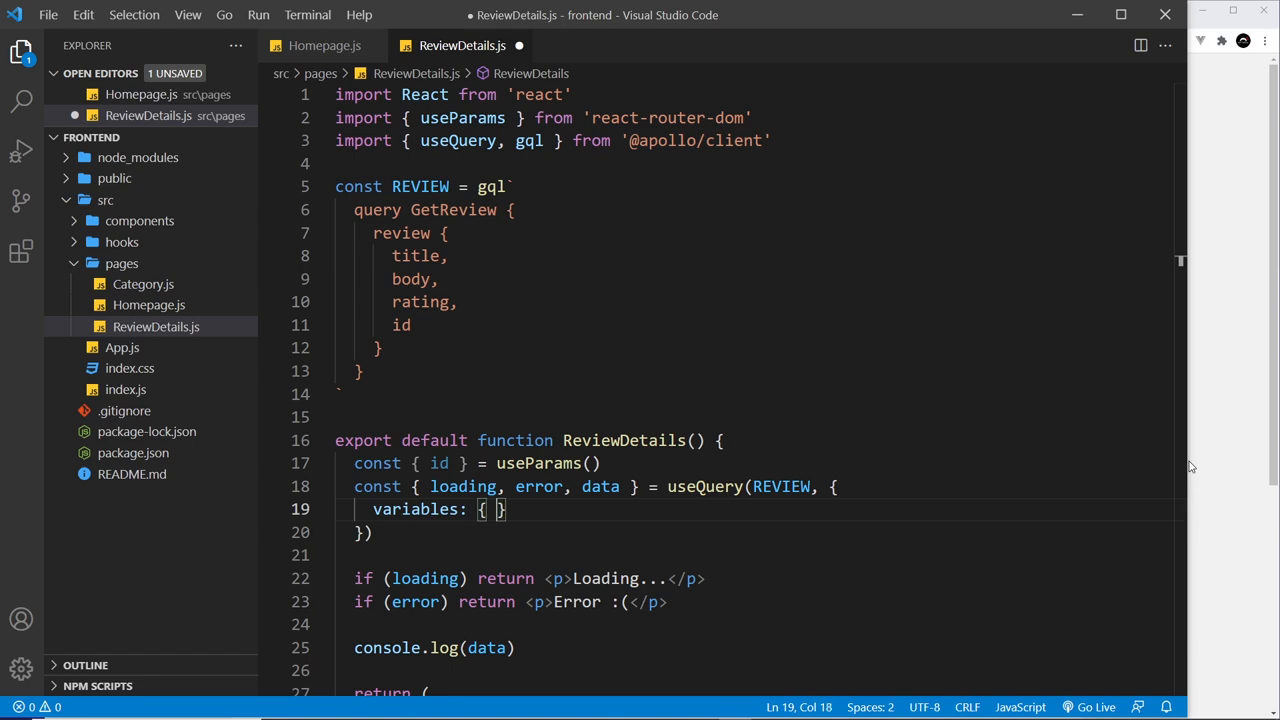
type("id:")
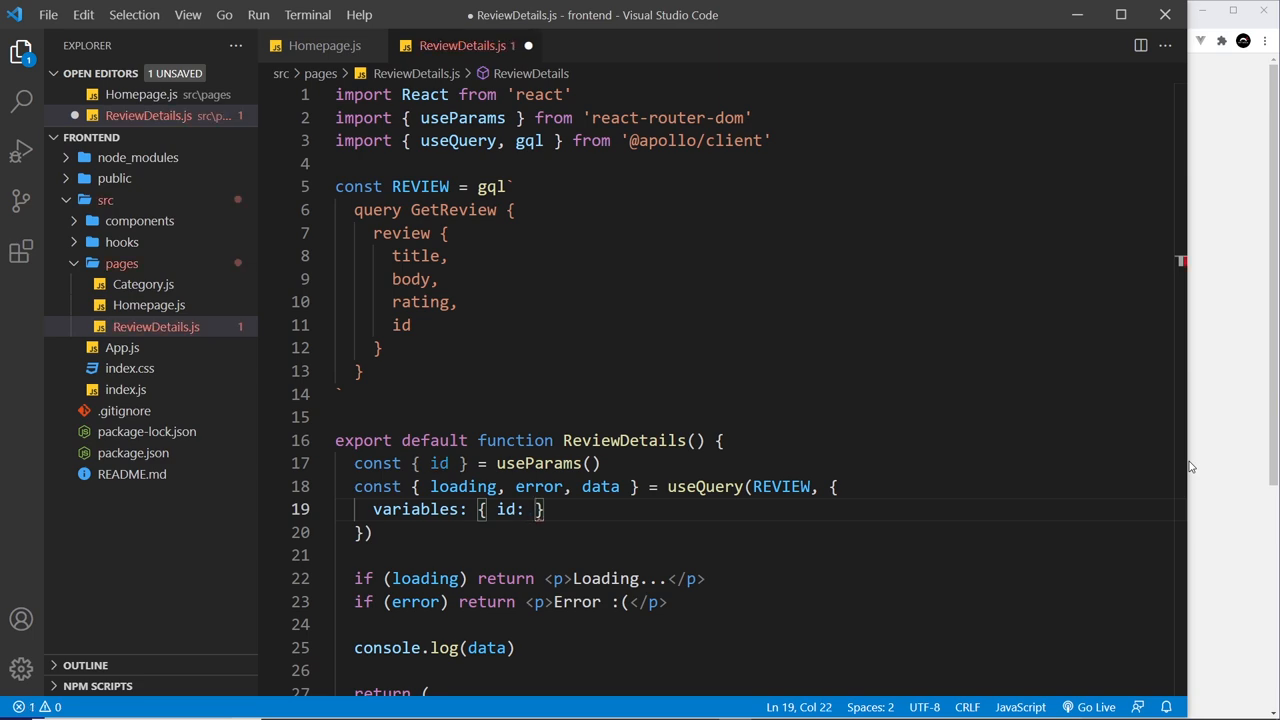
type("id")
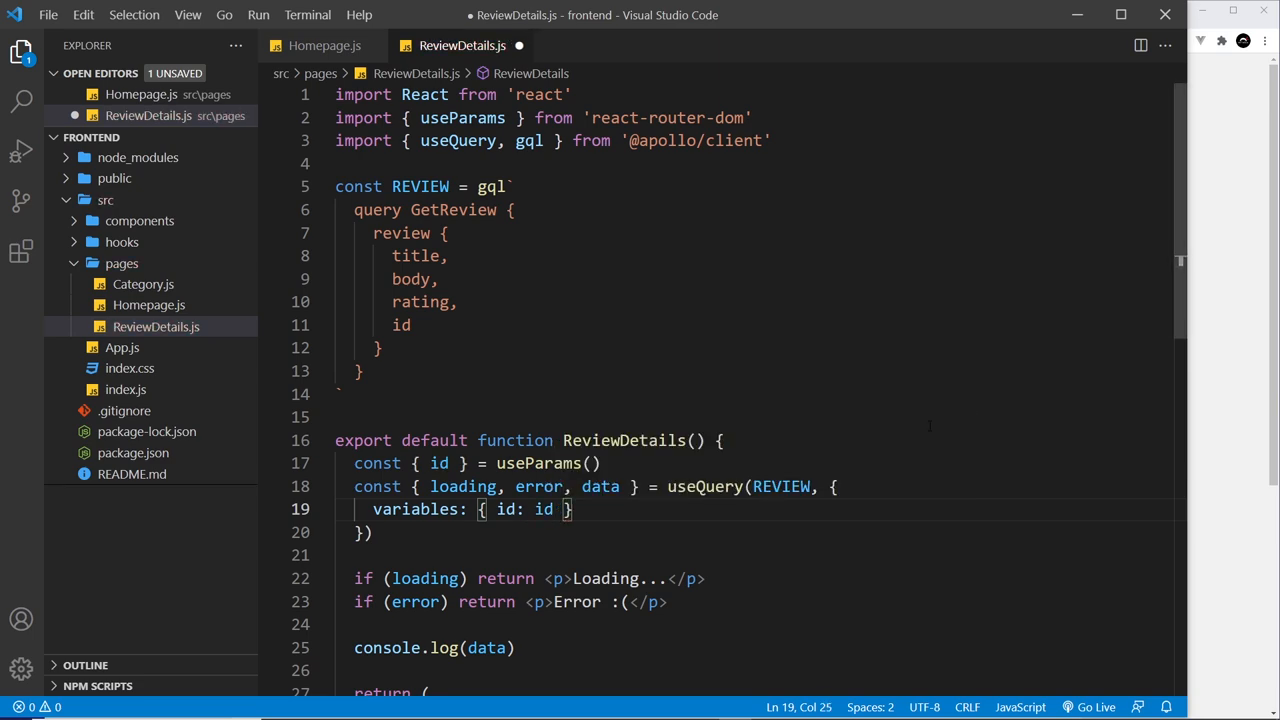
double_click(440, 464)
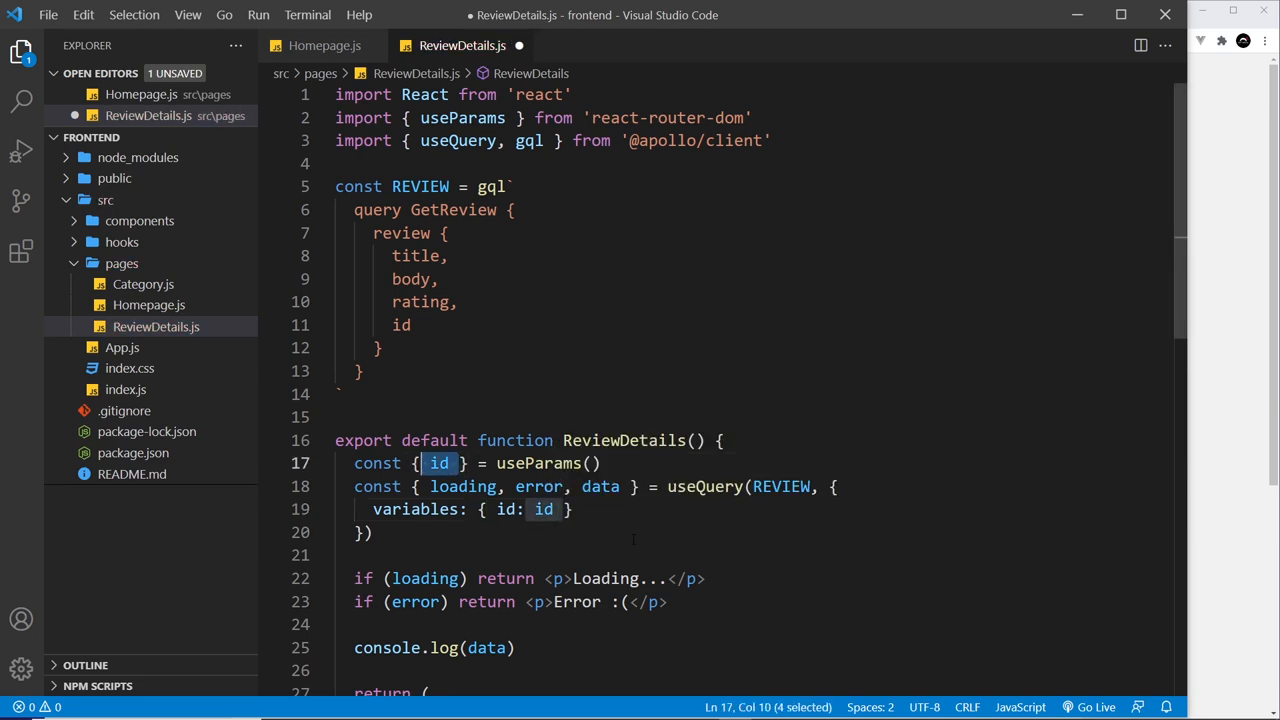
left_click(370, 532)
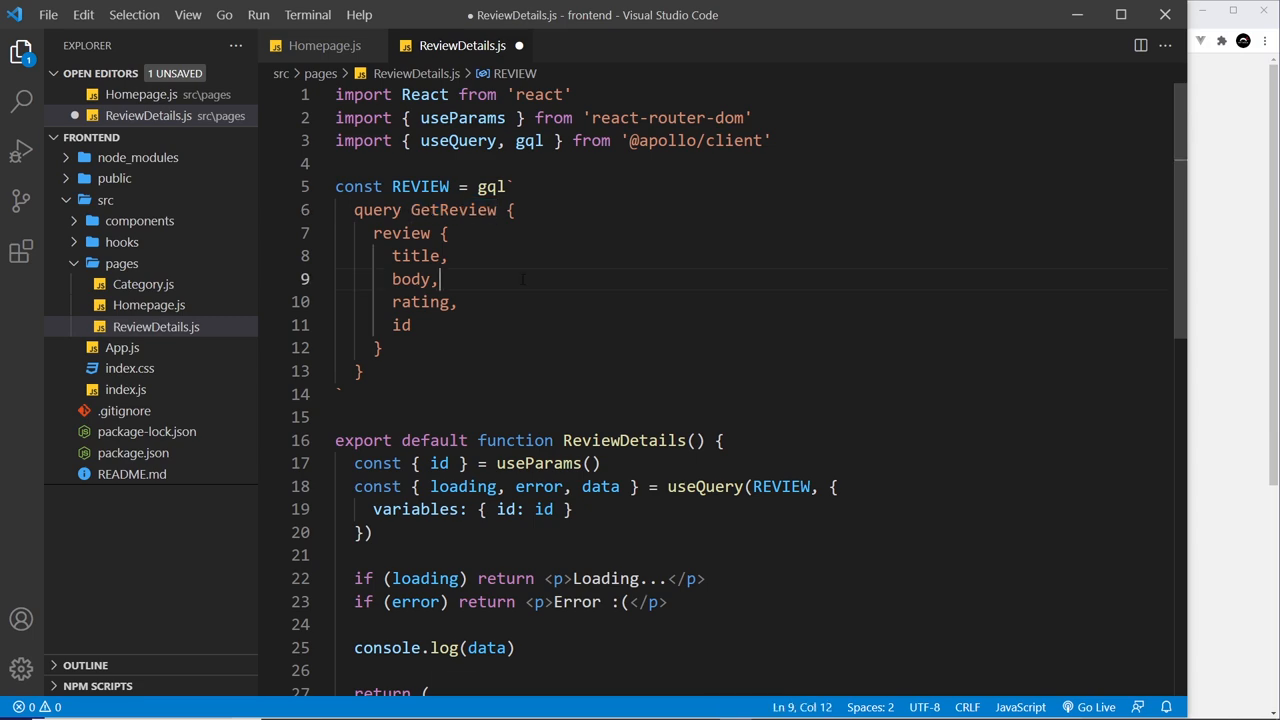
- Declare the query signature as GetReview($id: ID!) with a required ID variable
type("()")
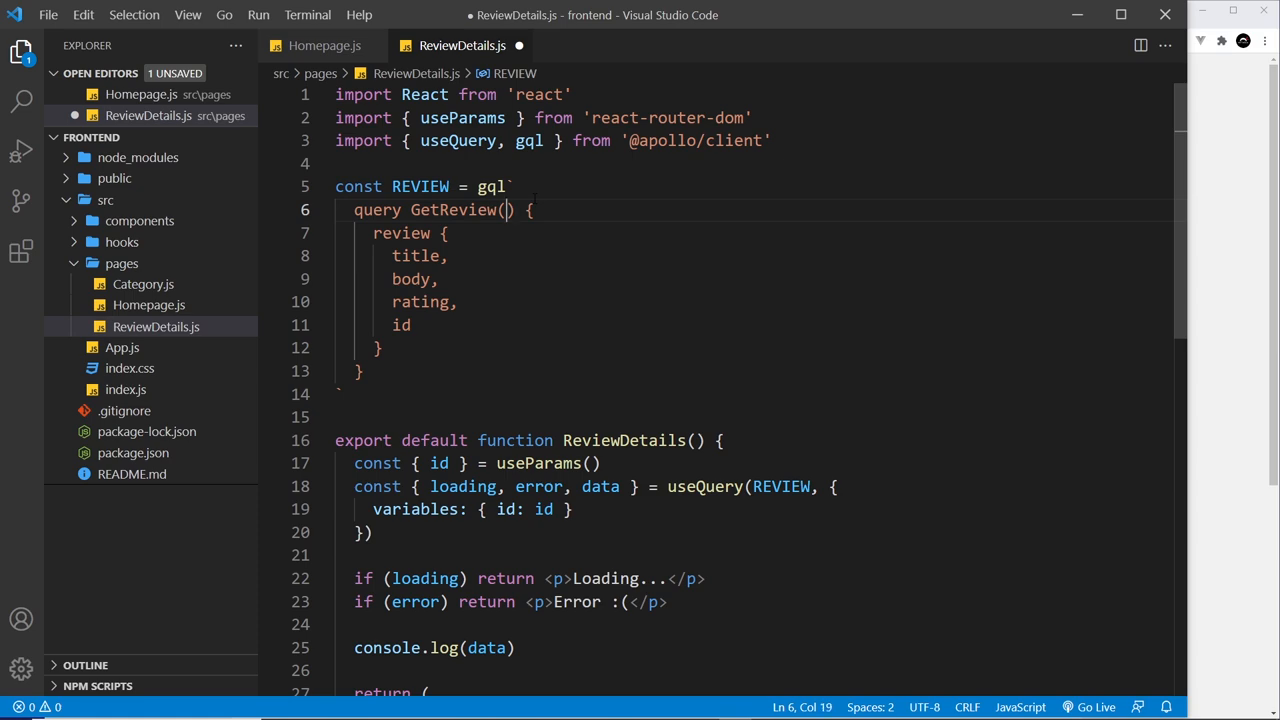
type("$")
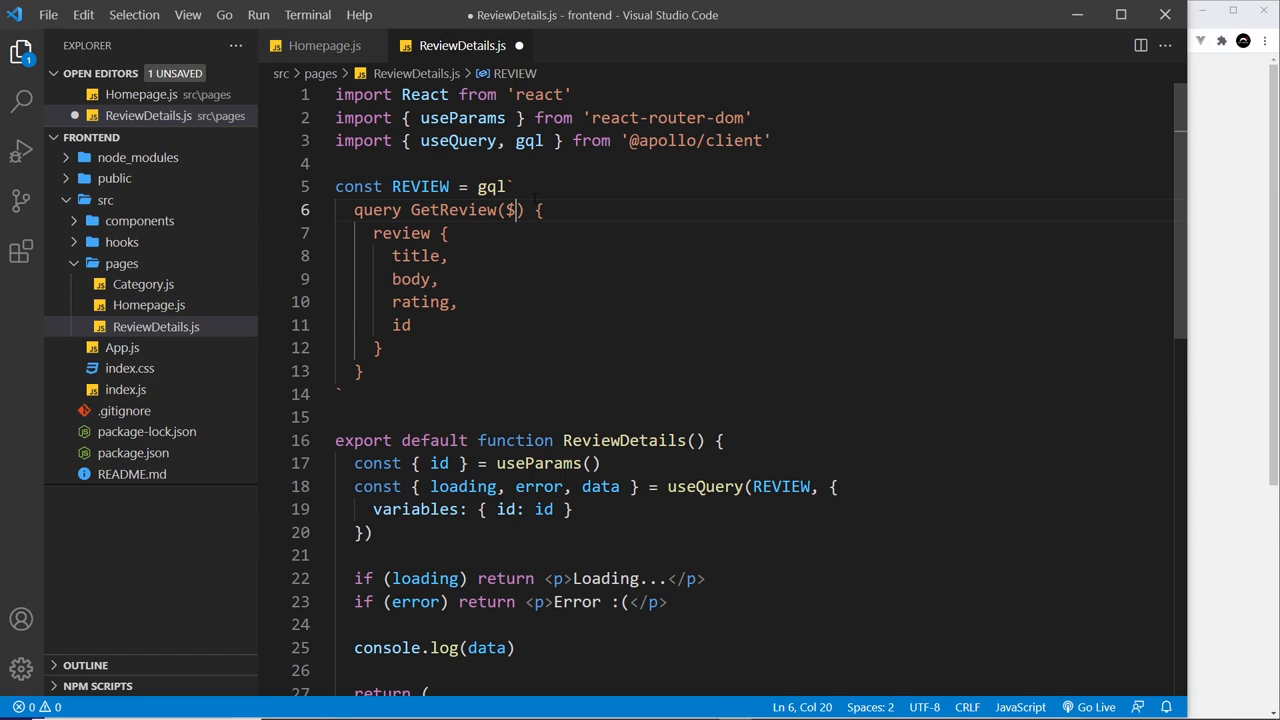
type("id")
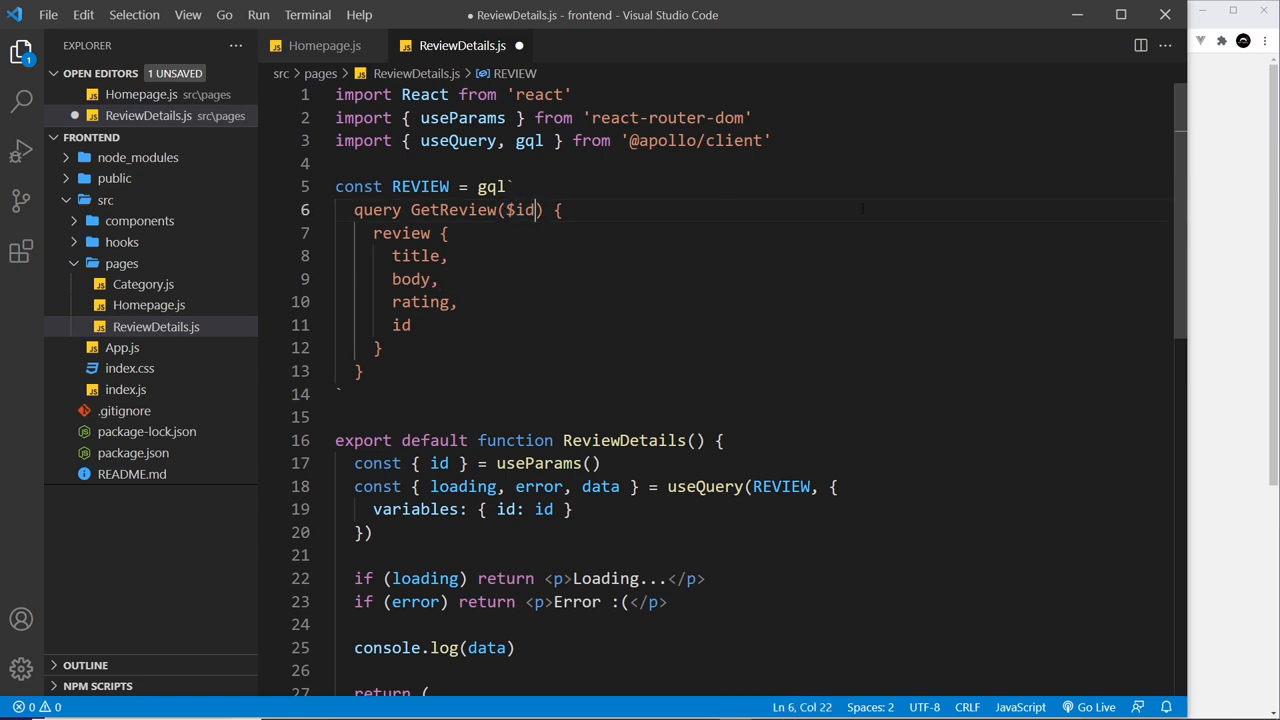
type(":")
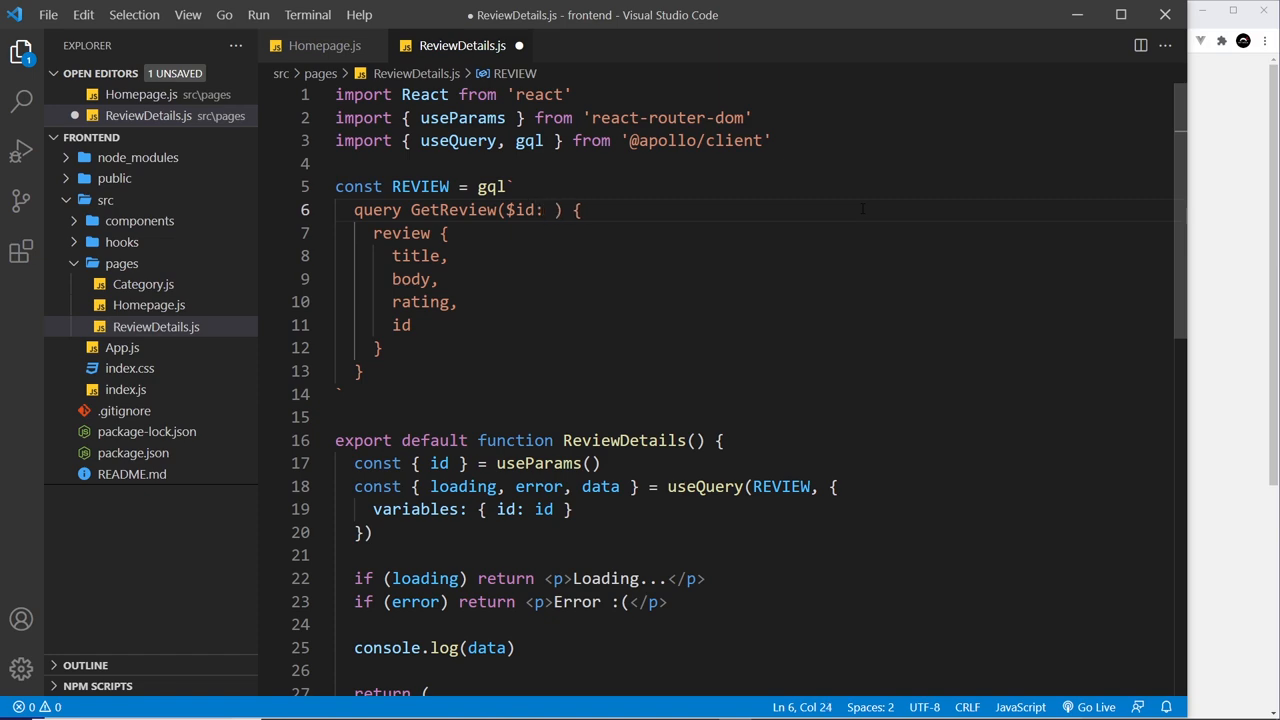
type("ID")
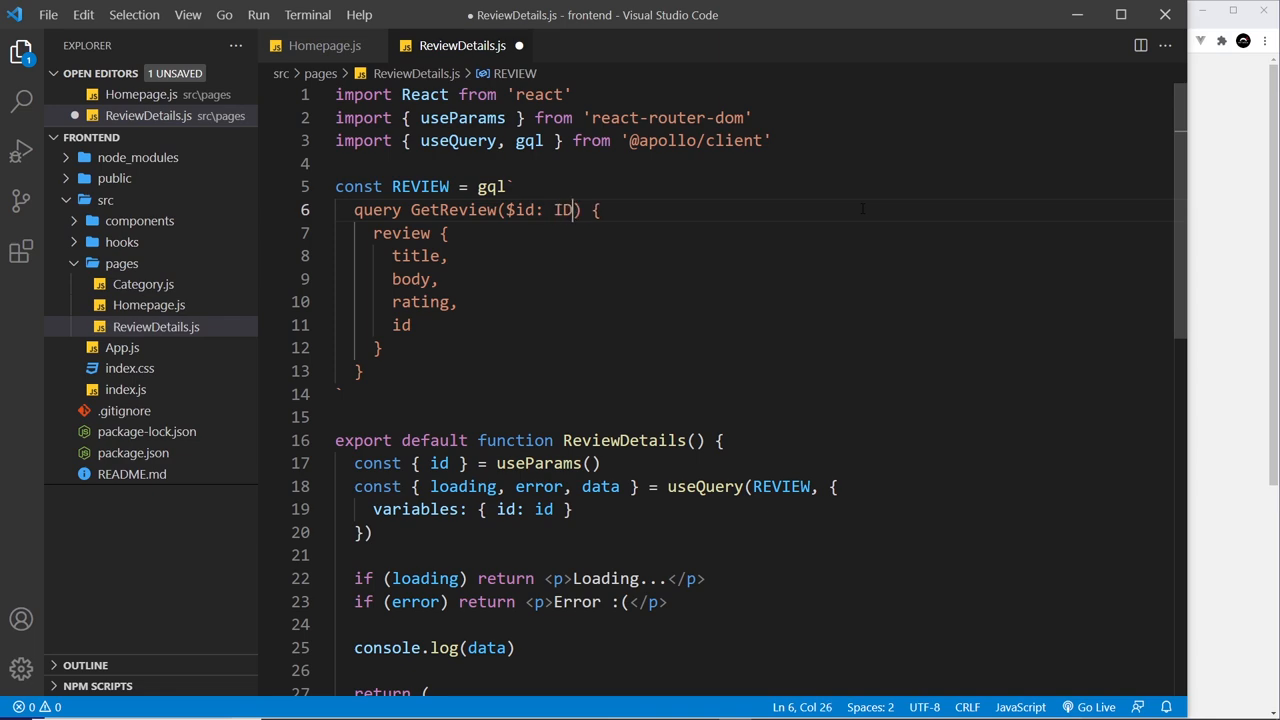
type("!")
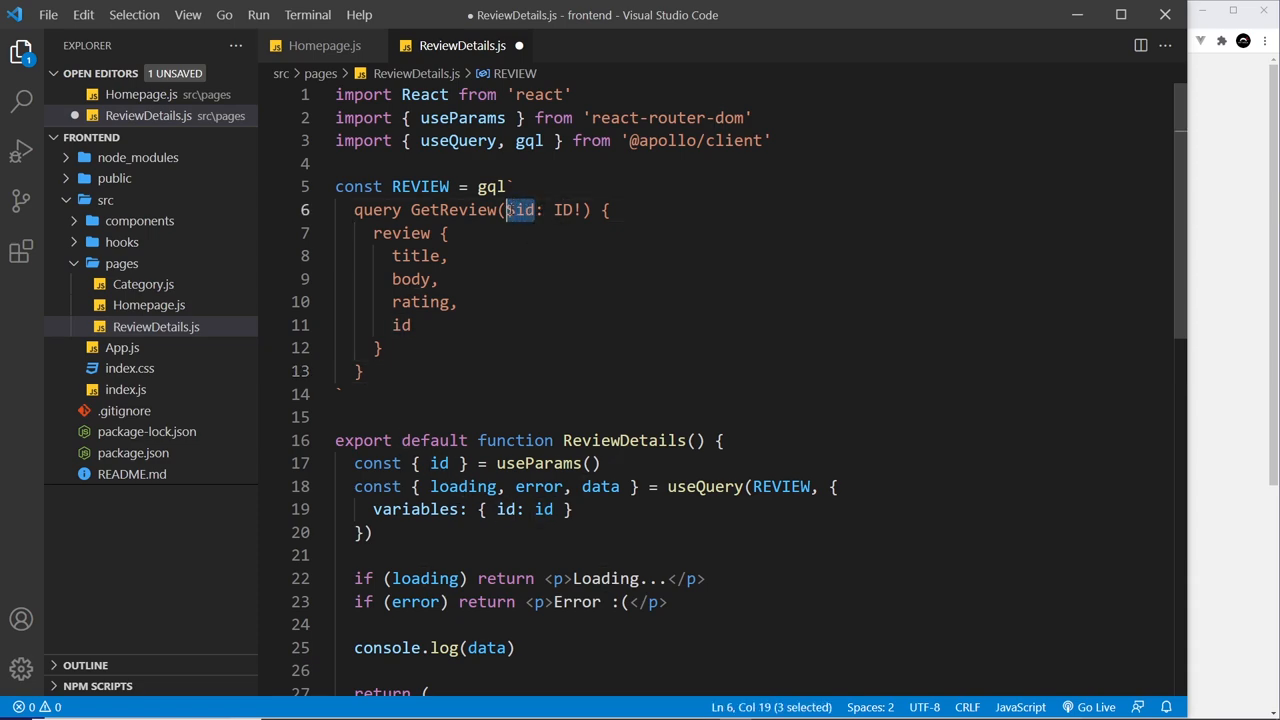
- Pass the variable to the review field as review(id: $id) and save the file
left_click_drag(508, 210, 590, 210)
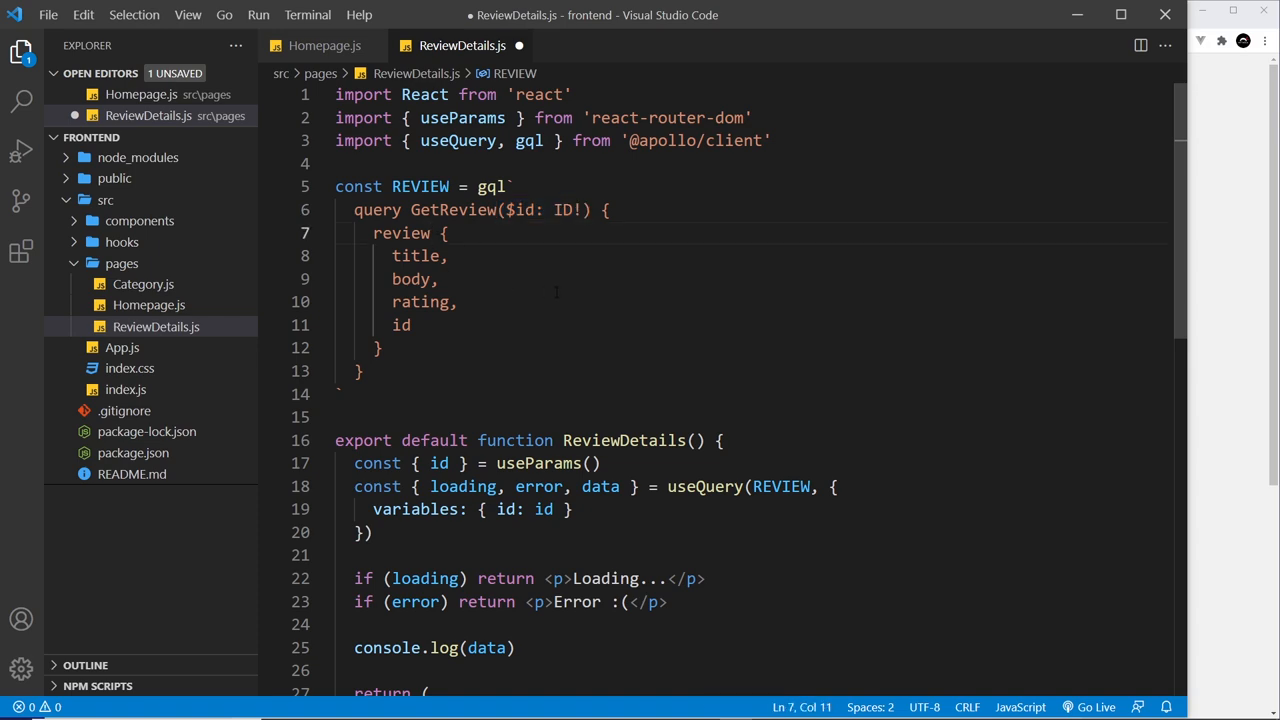
type("()")
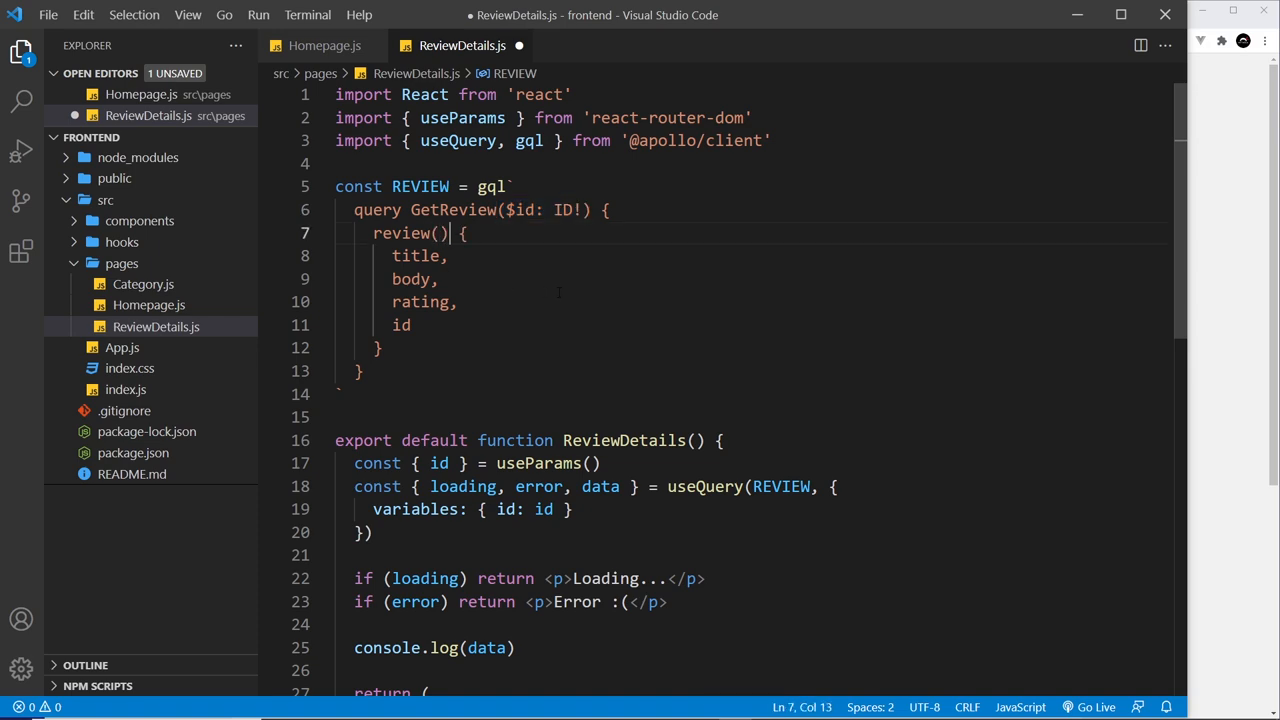
key("Left")
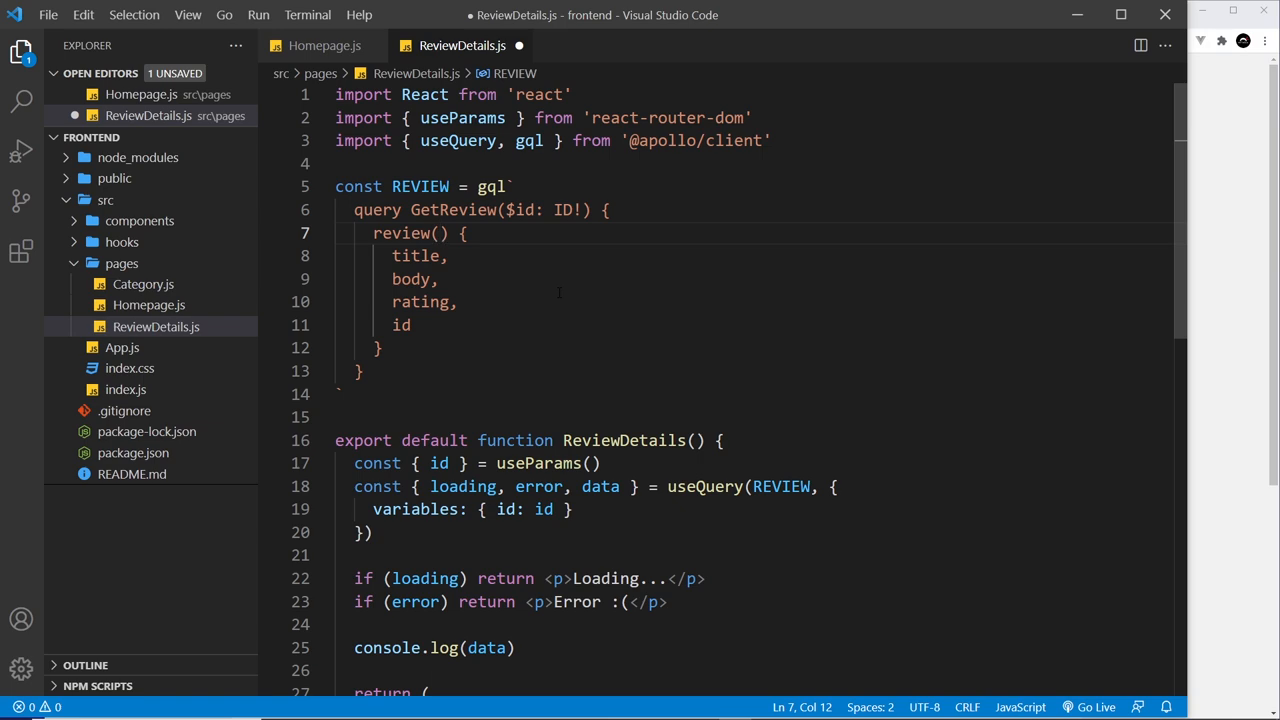
type("i")
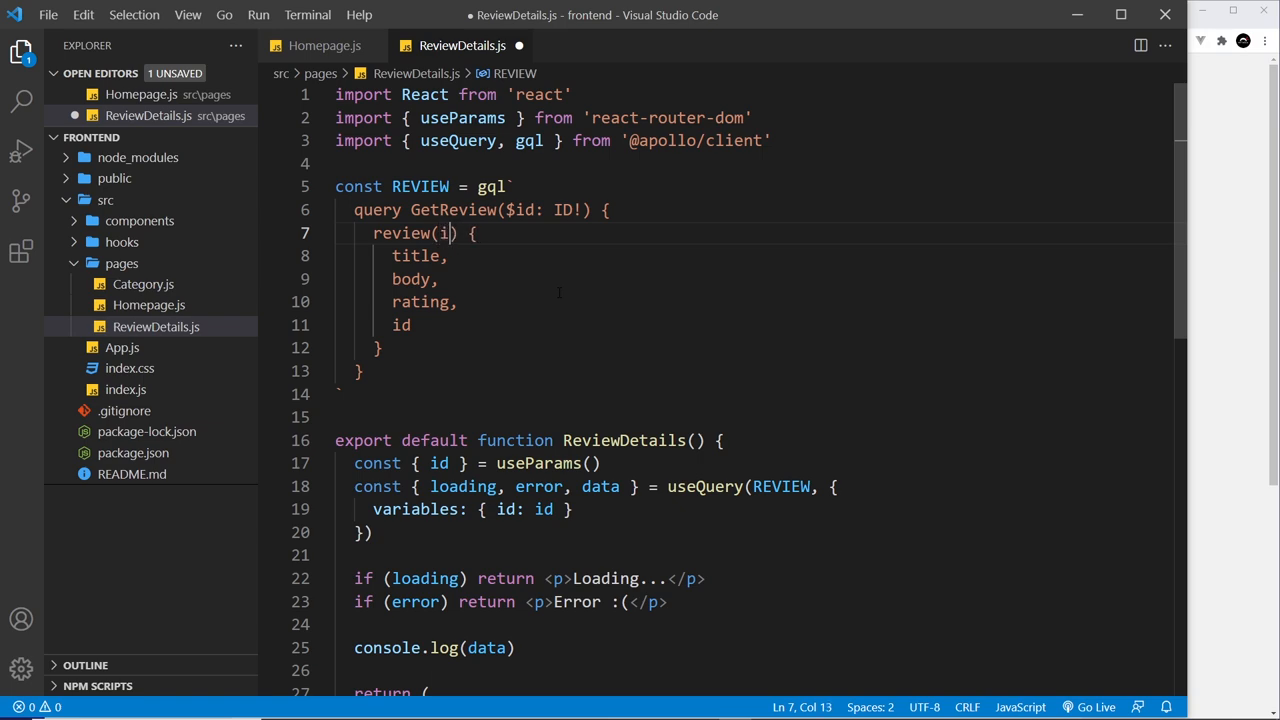
type("d:")
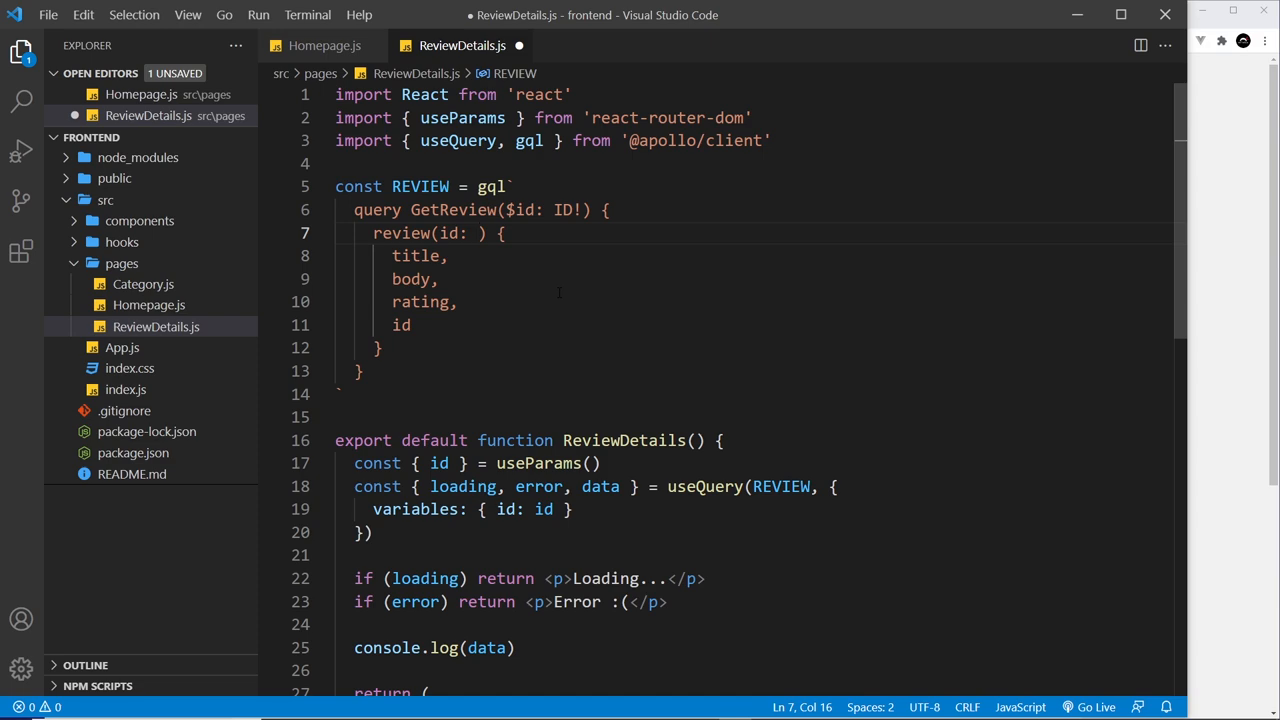
type("$id")
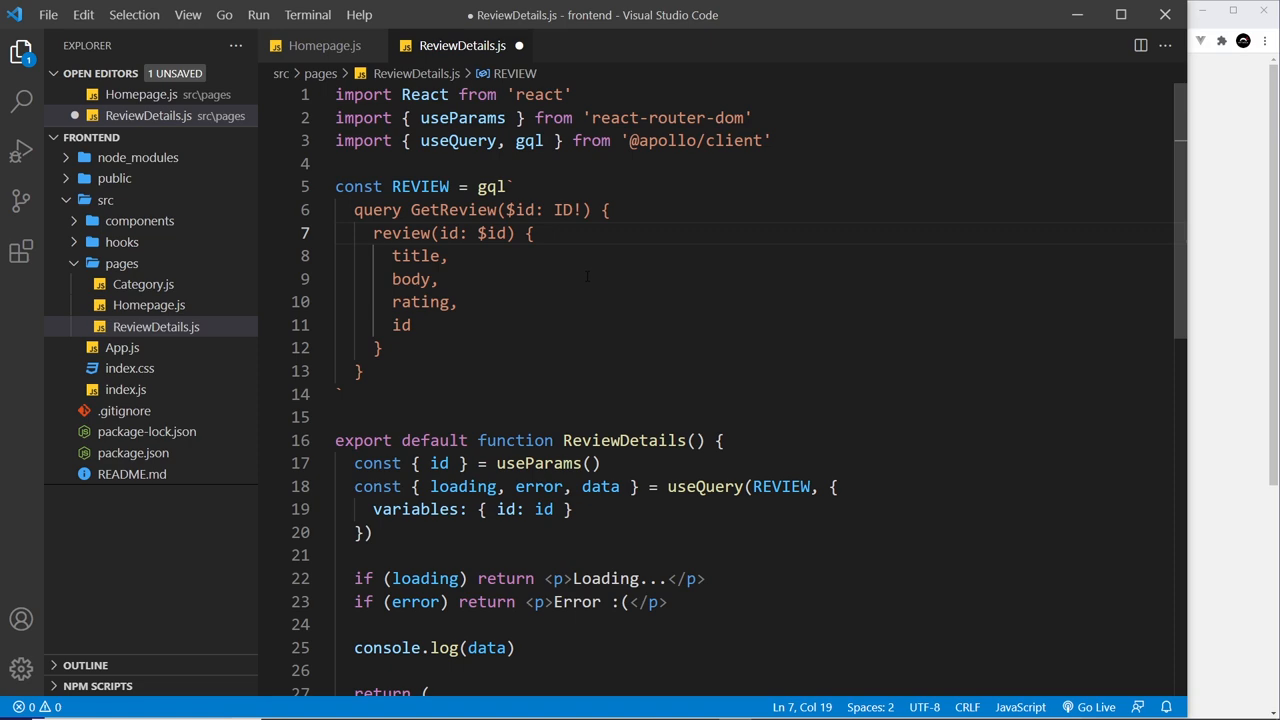
scroll("down", 3)
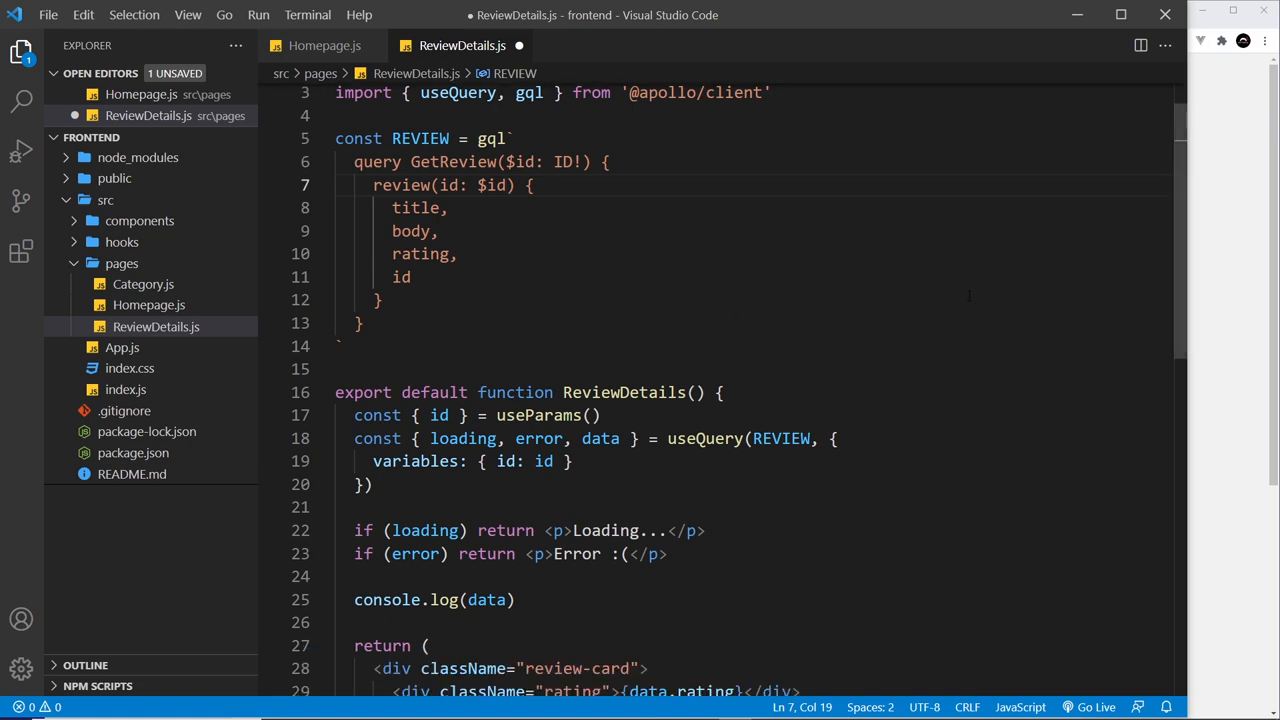
key("ctrl+s")
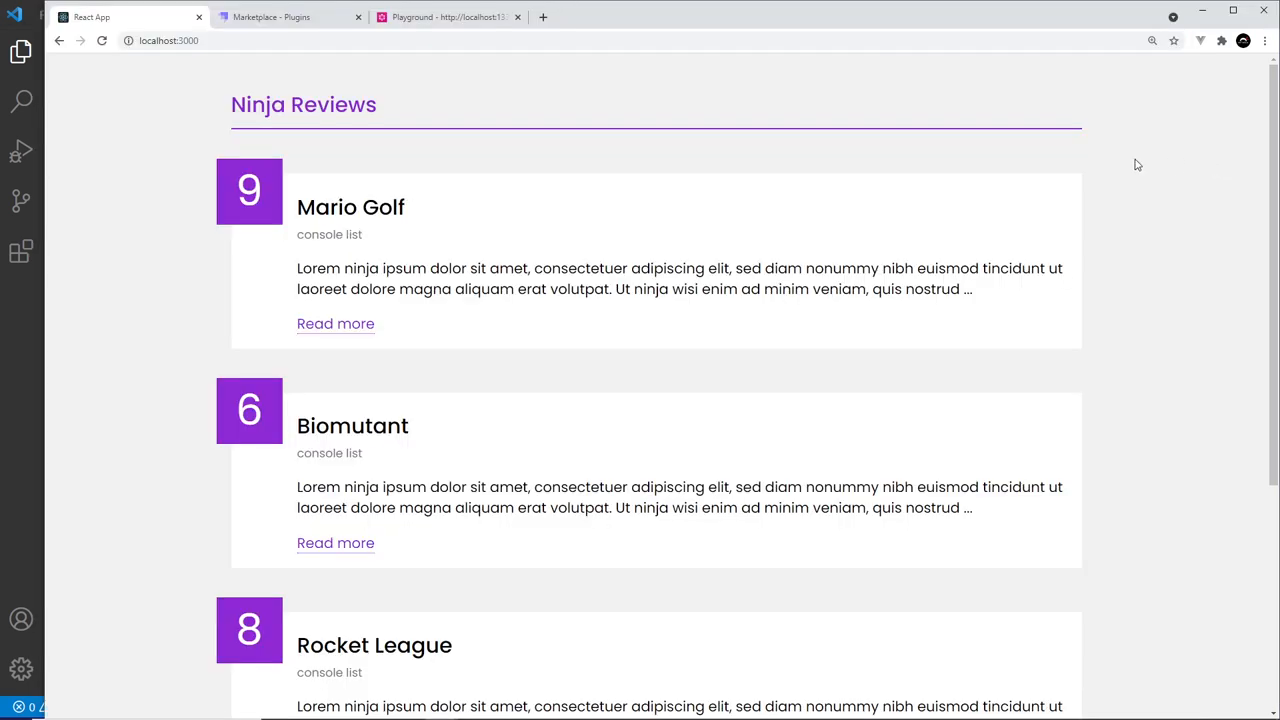
mouse_move(336, 324)
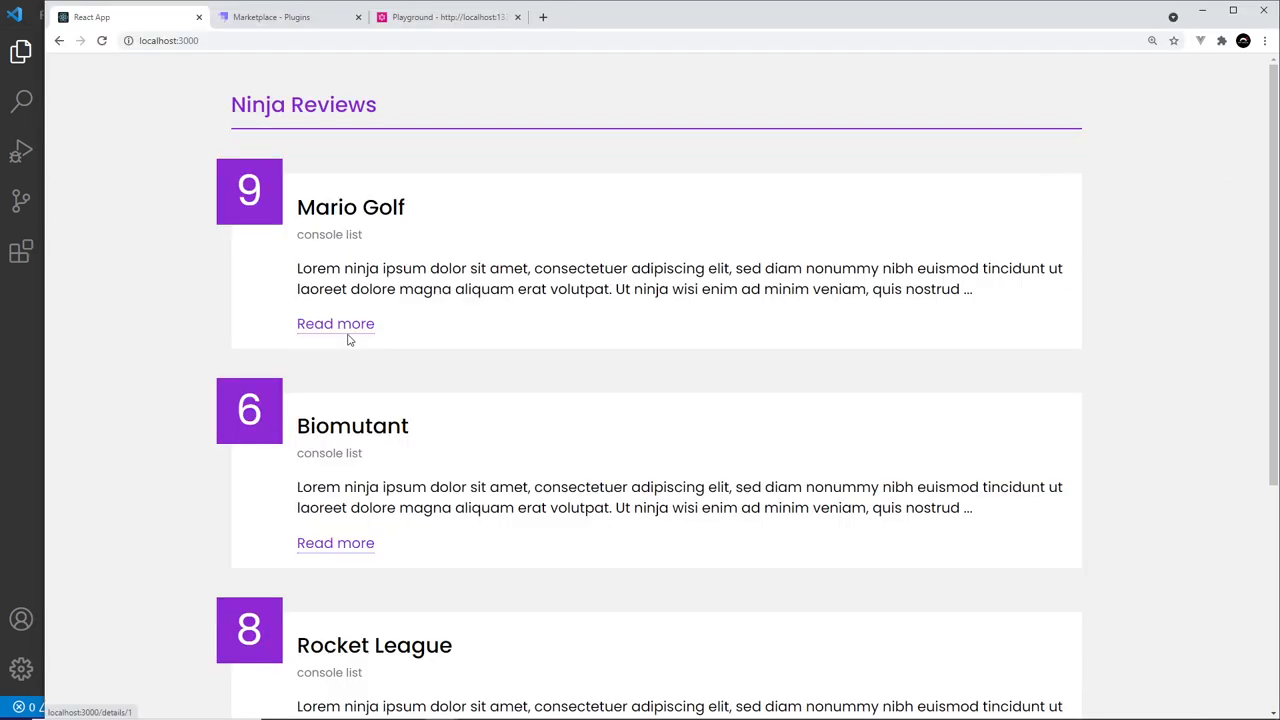
mouse_move(336, 324)
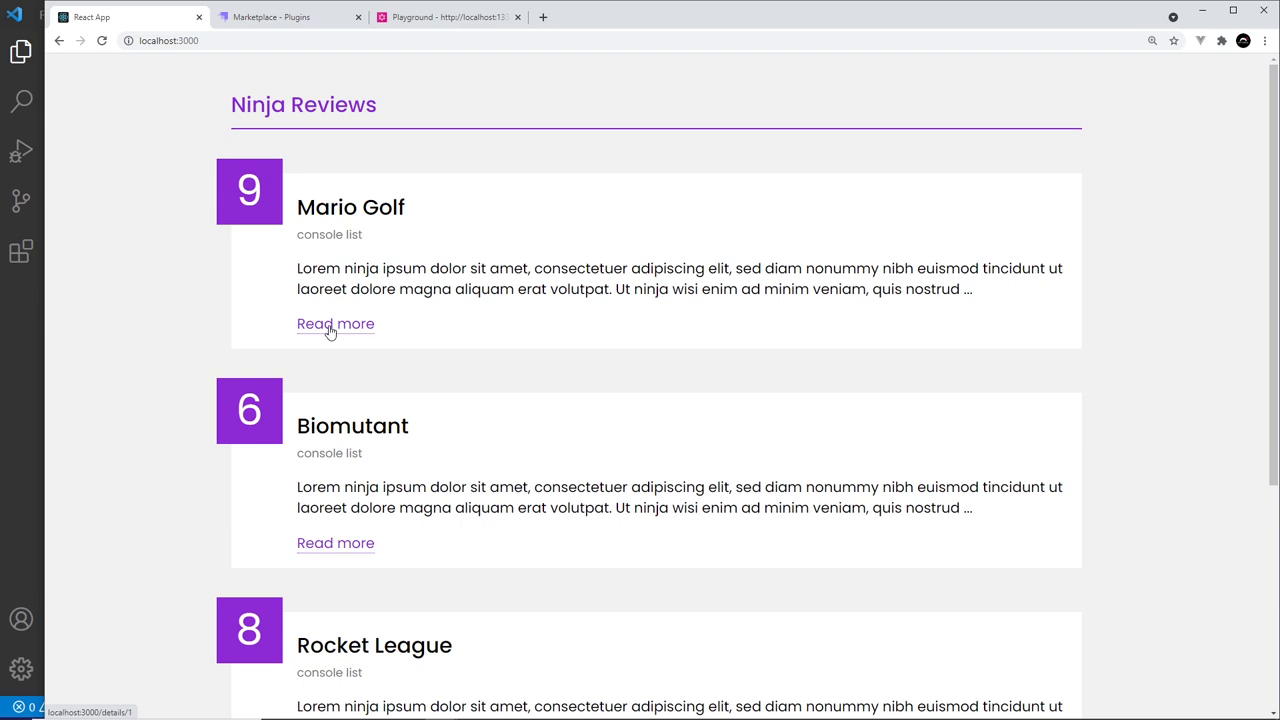
mouse_move(352, 324)
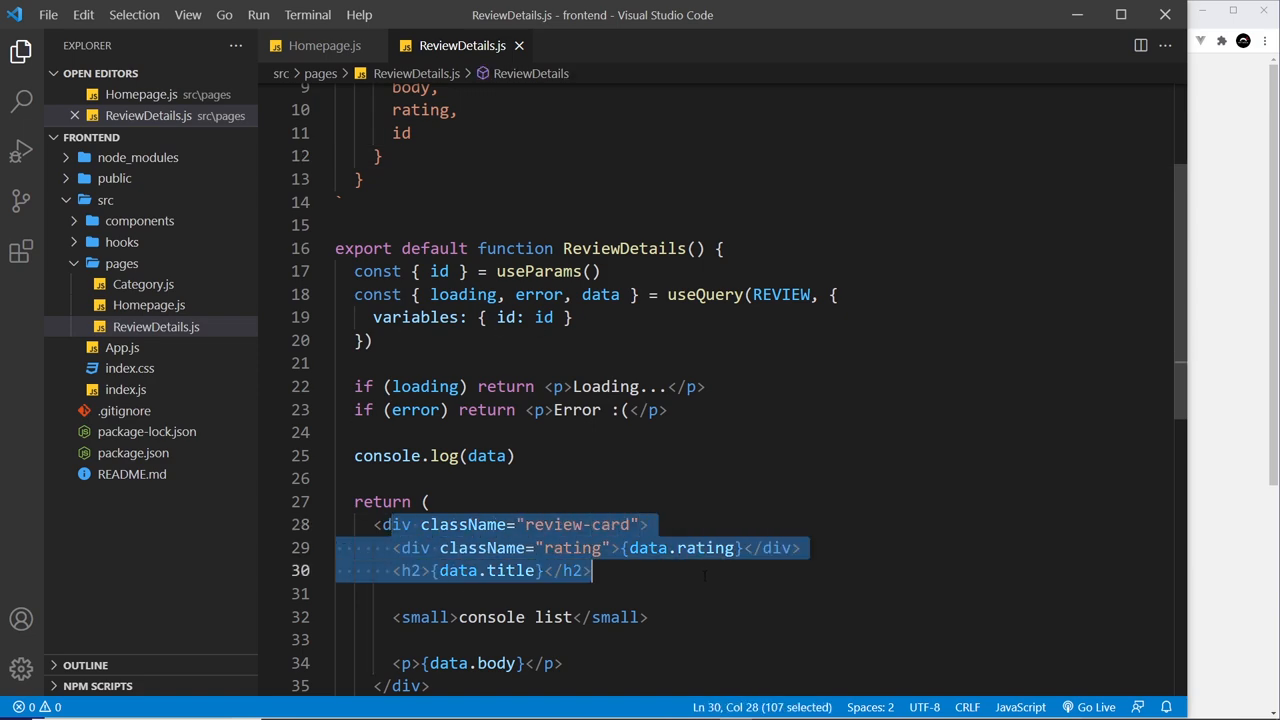
- Return to the ReviewDetails render markup showing data.rating, data.title and data.body
left_click(622, 294)
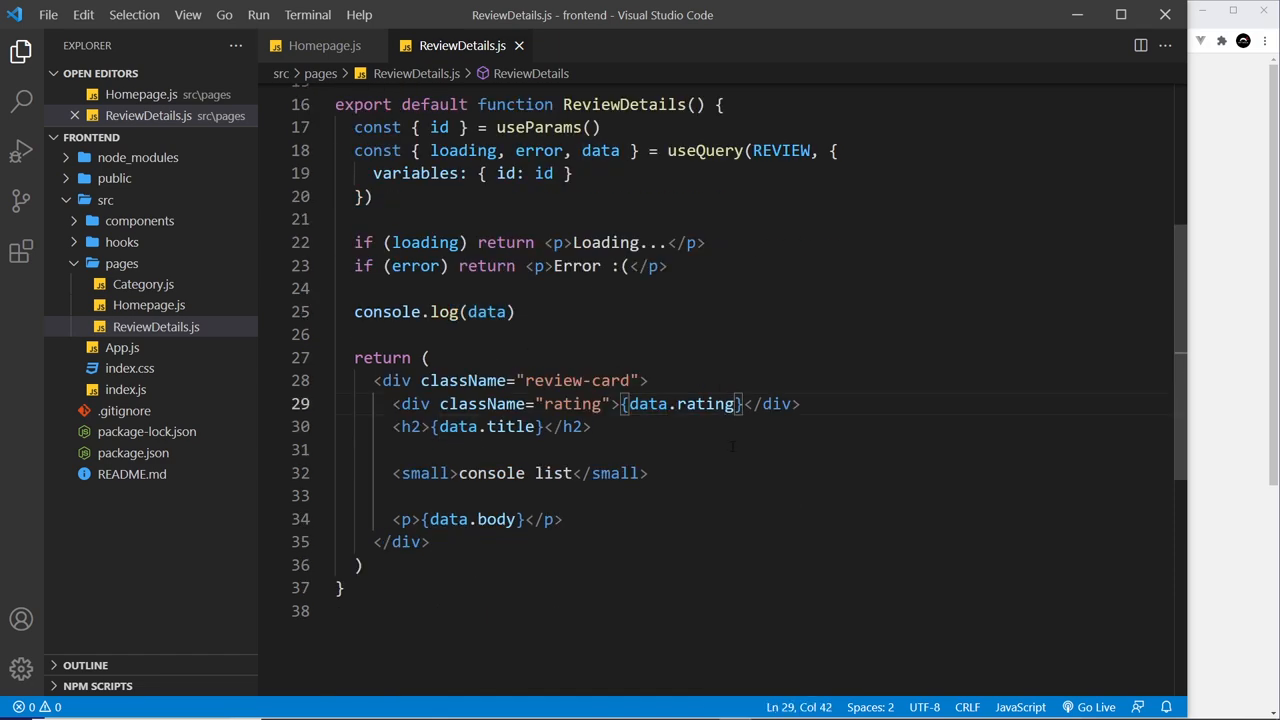
- View the Mario Golf review detail in Chrome, inspect the logged review object, then clear the console
left_click(128, 16)
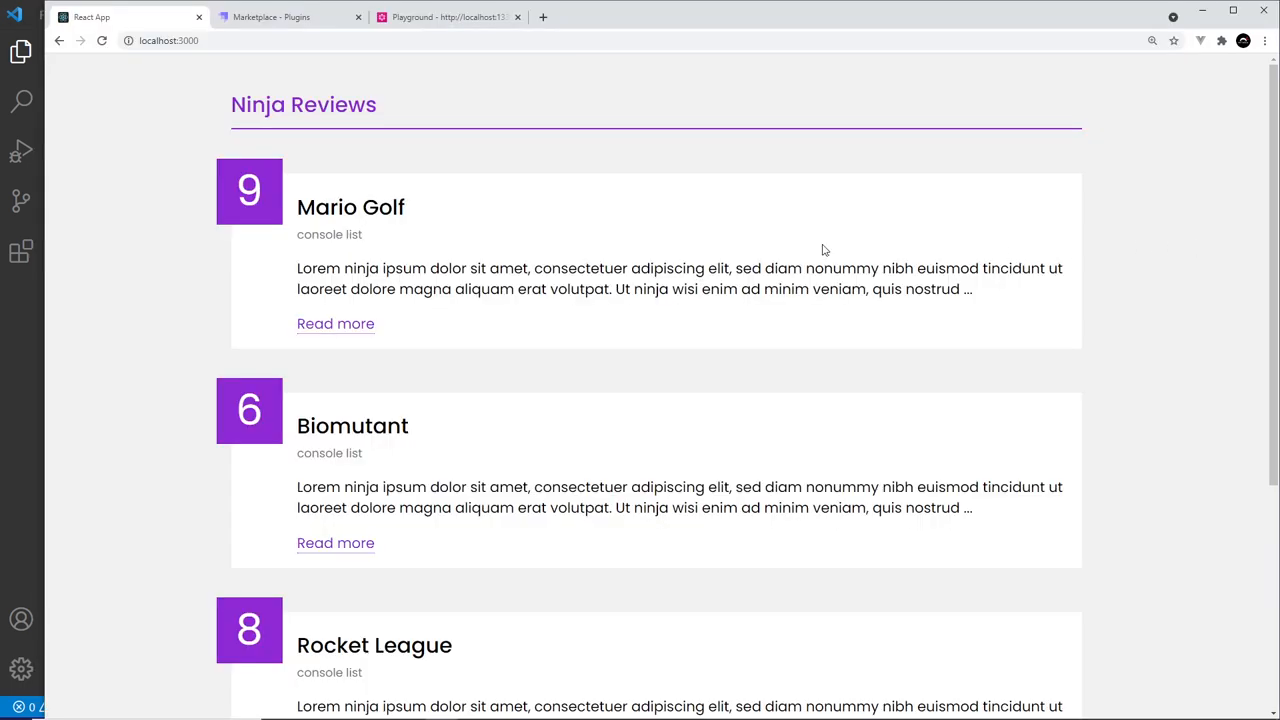
left_click(336, 324)
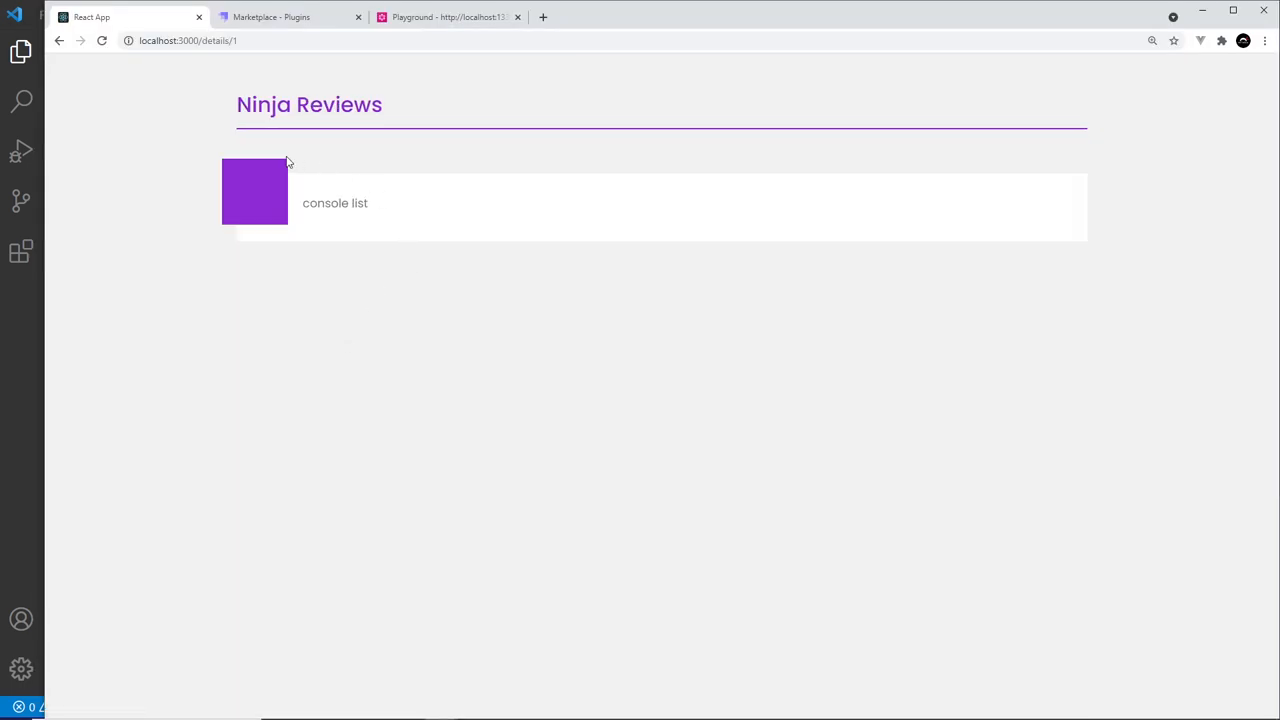
mouse_move(648, 536)
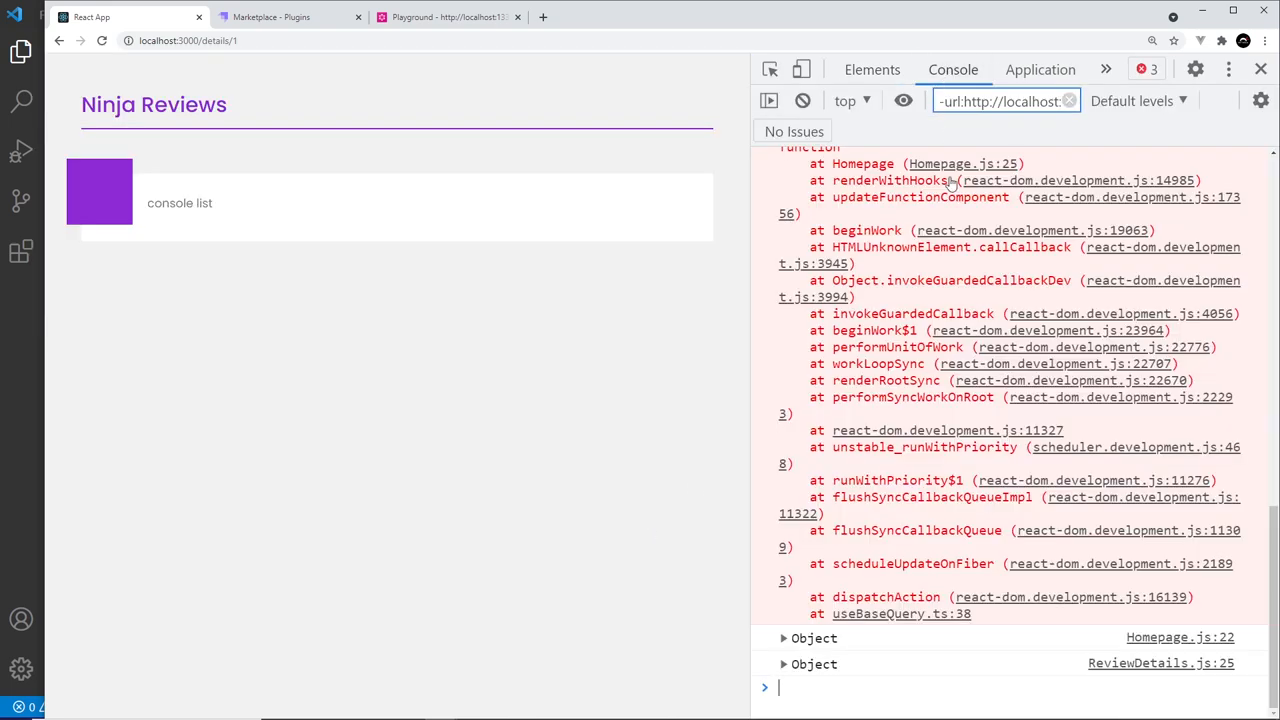
left_click(784, 664)
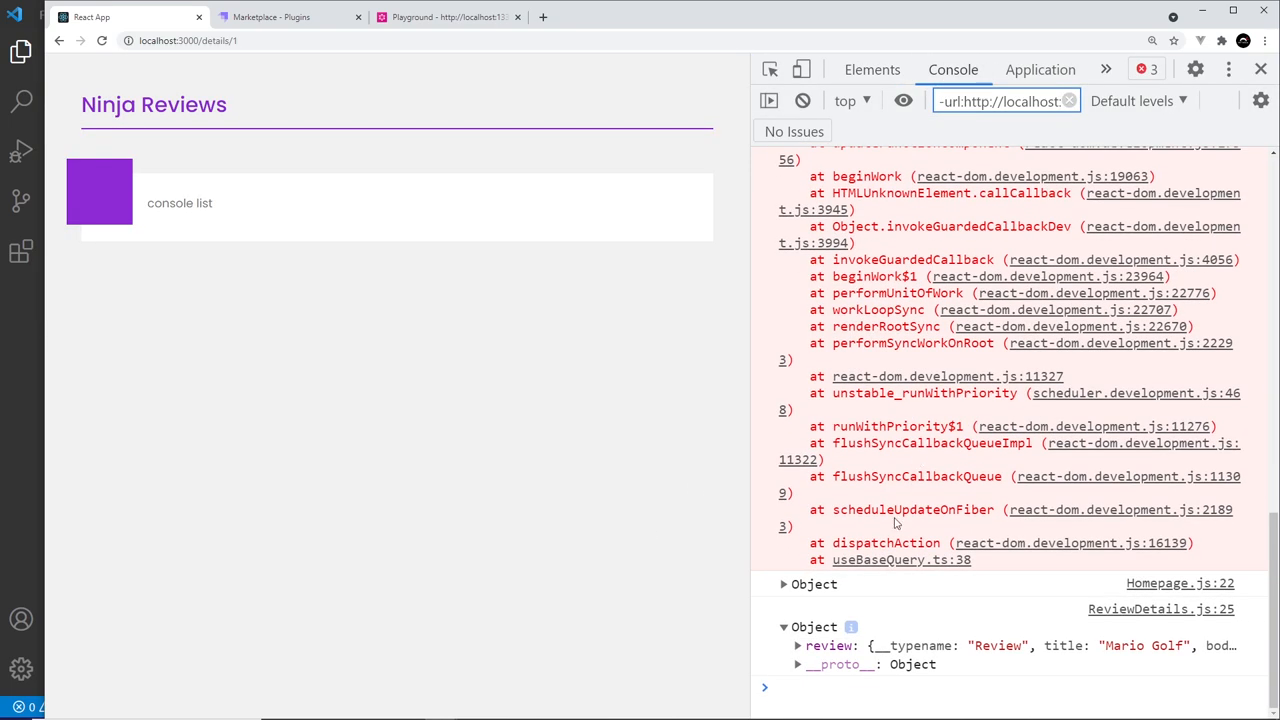
left_click(798, 644)
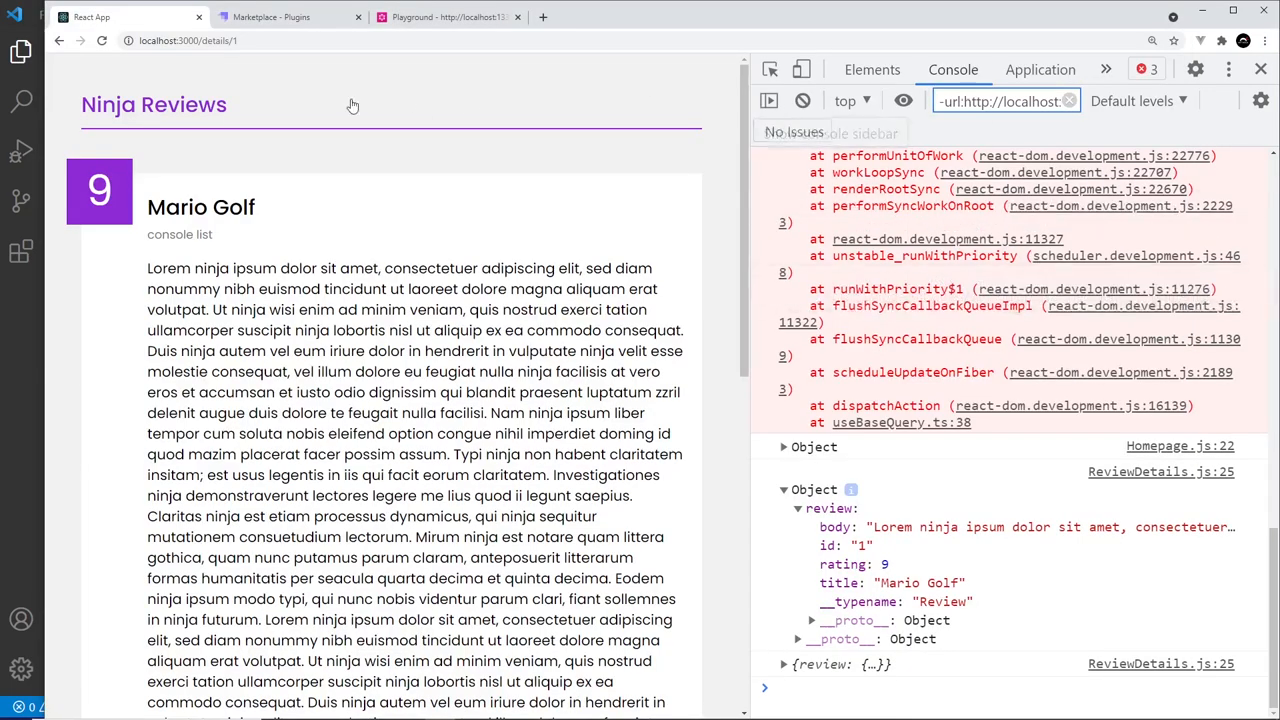
left_click(802, 100)
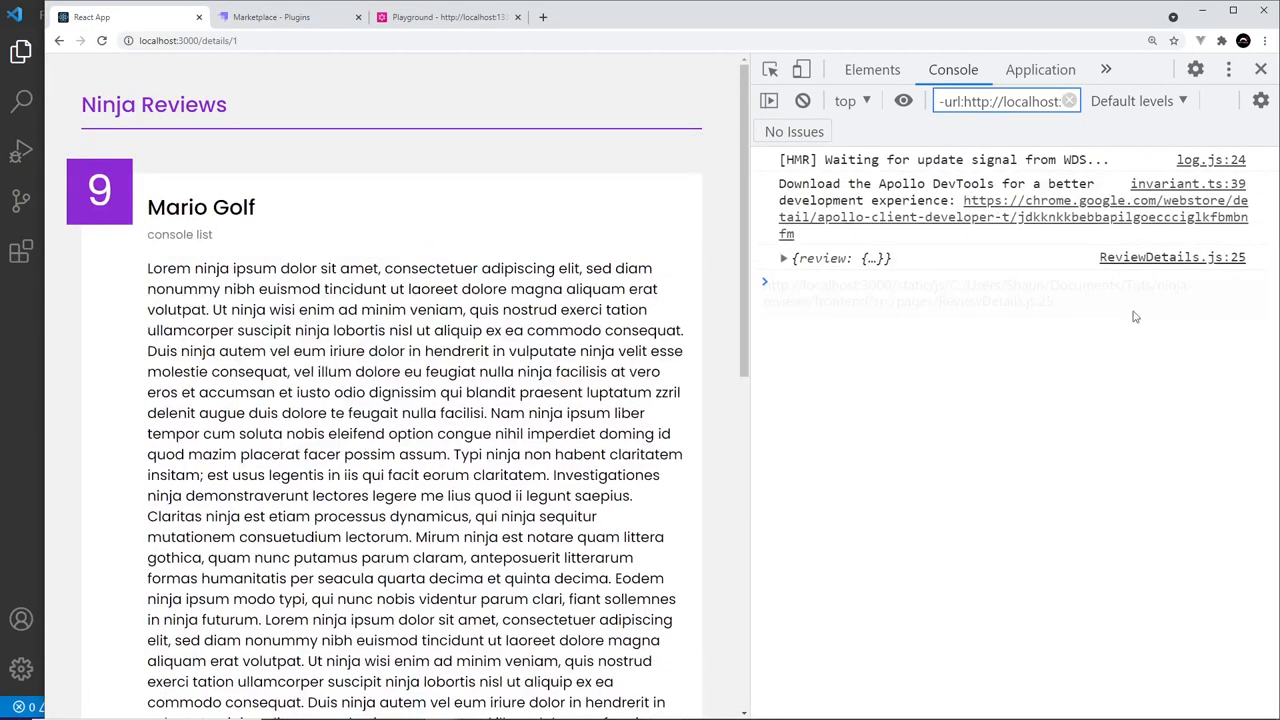
- Show the finished ReviewDetails.js with the GetReview query and data.review markup
left_click(154, 104)
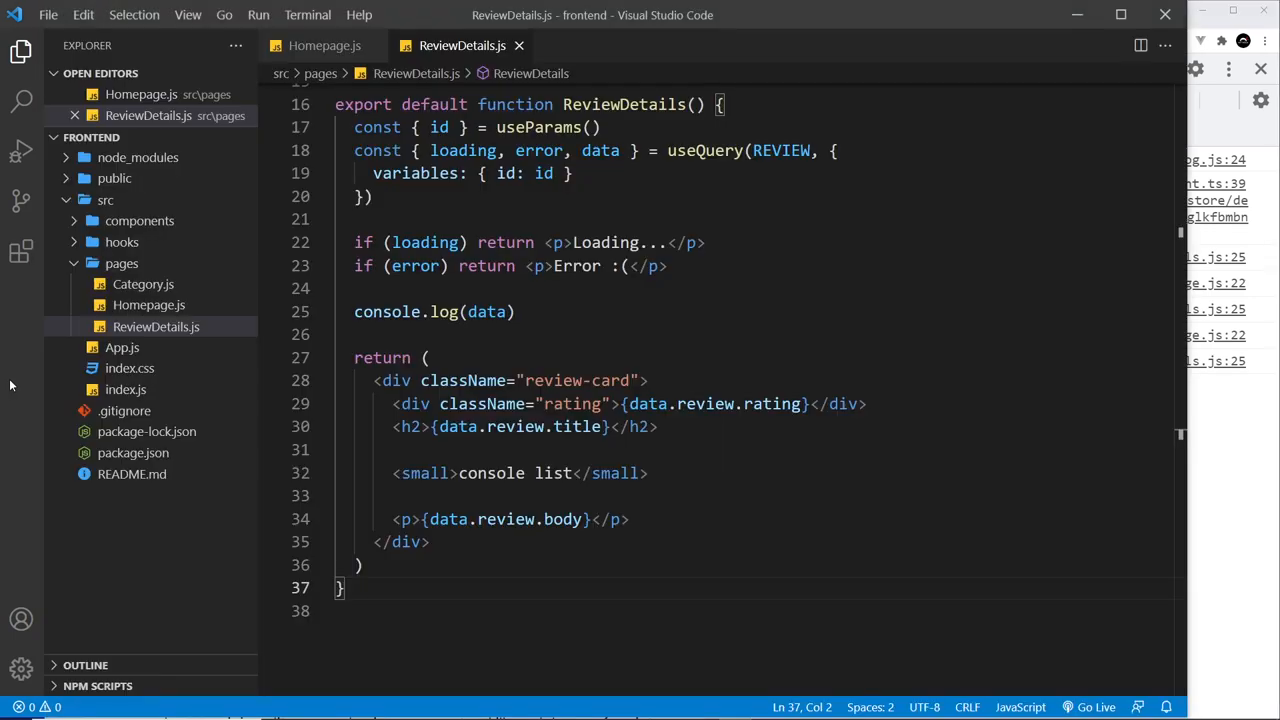
scroll("up", 3)
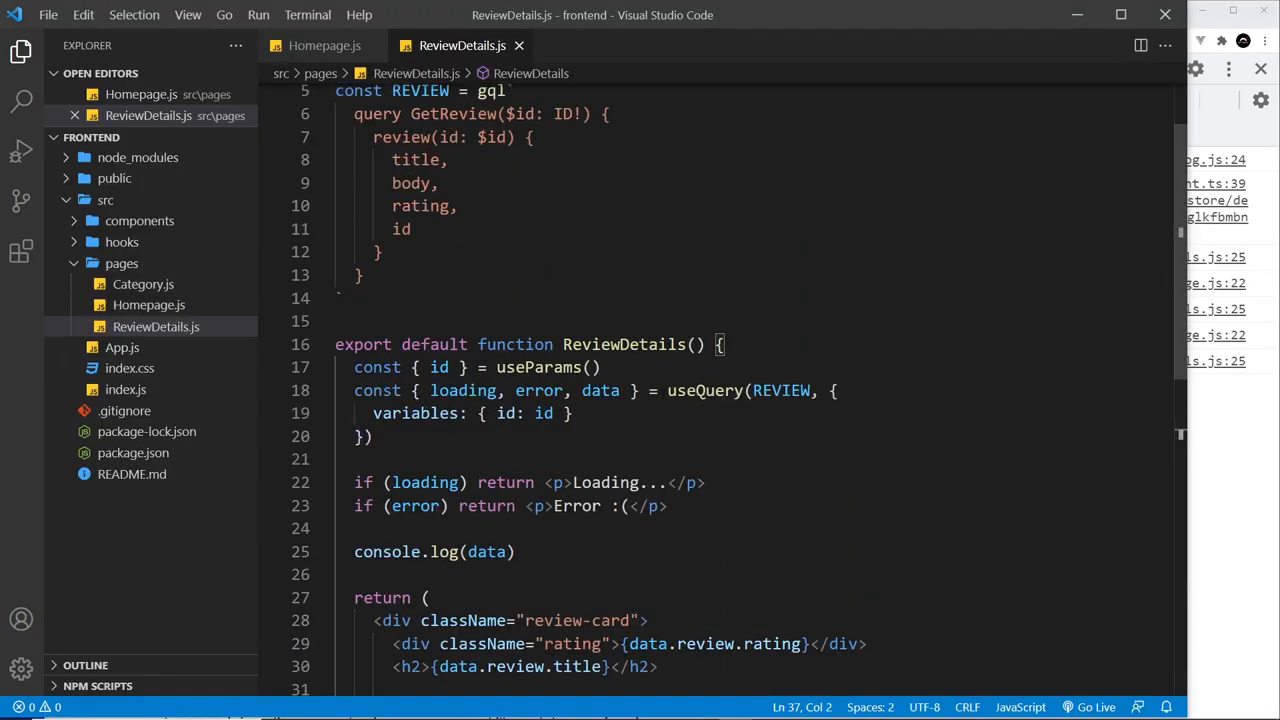